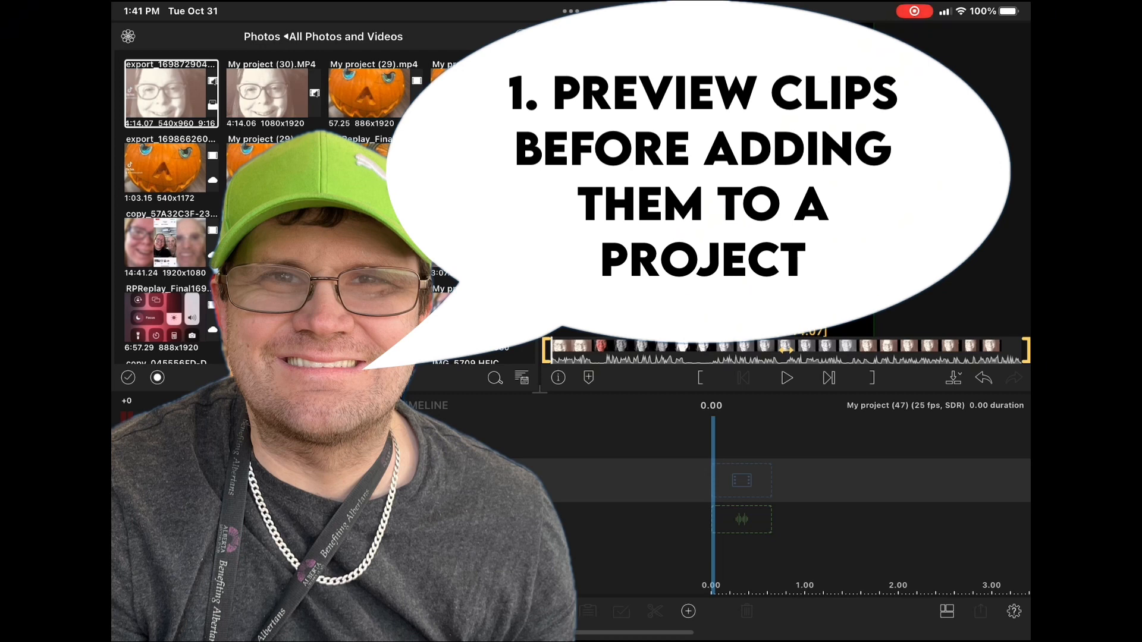
# - Play the My project (30).MP4 clip in the preview viewer, then stop it
pyautogui.click(786, 377)
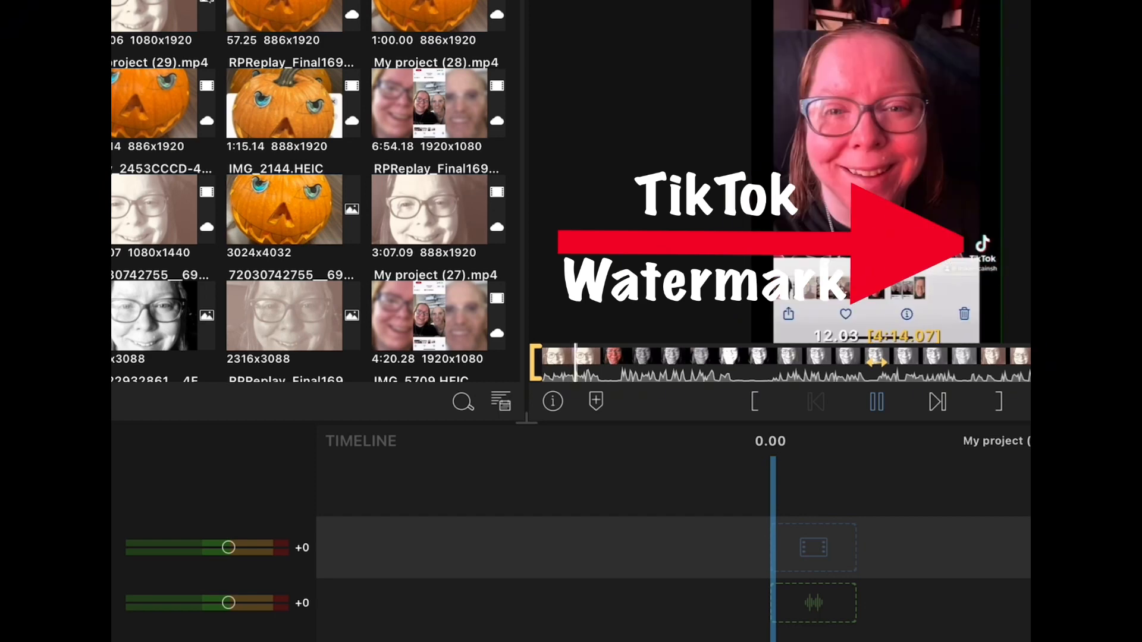
pyautogui.click(877, 401)
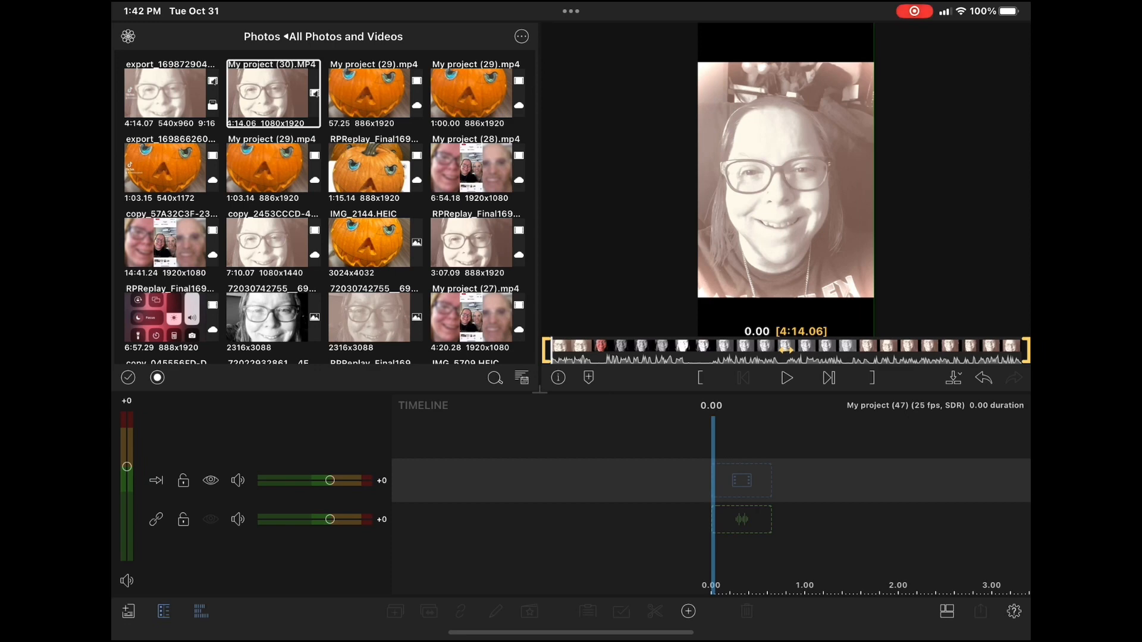
# - Put My project (30) on the timeline and return the playhead to the start
pyautogui.click(786, 379)
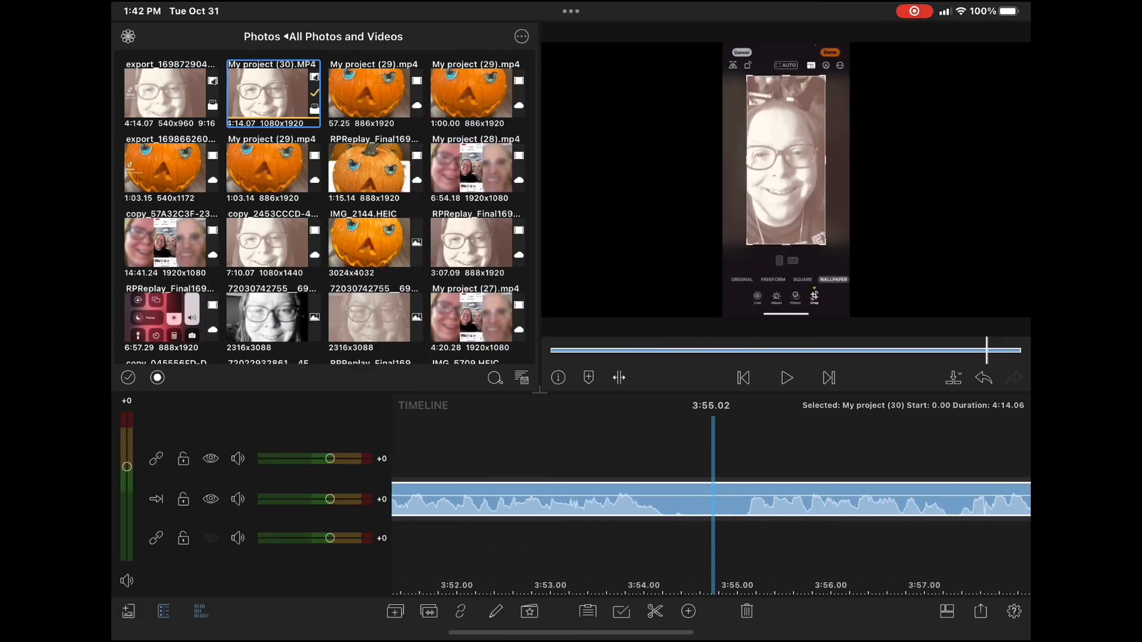
pyautogui.click(802, 279)
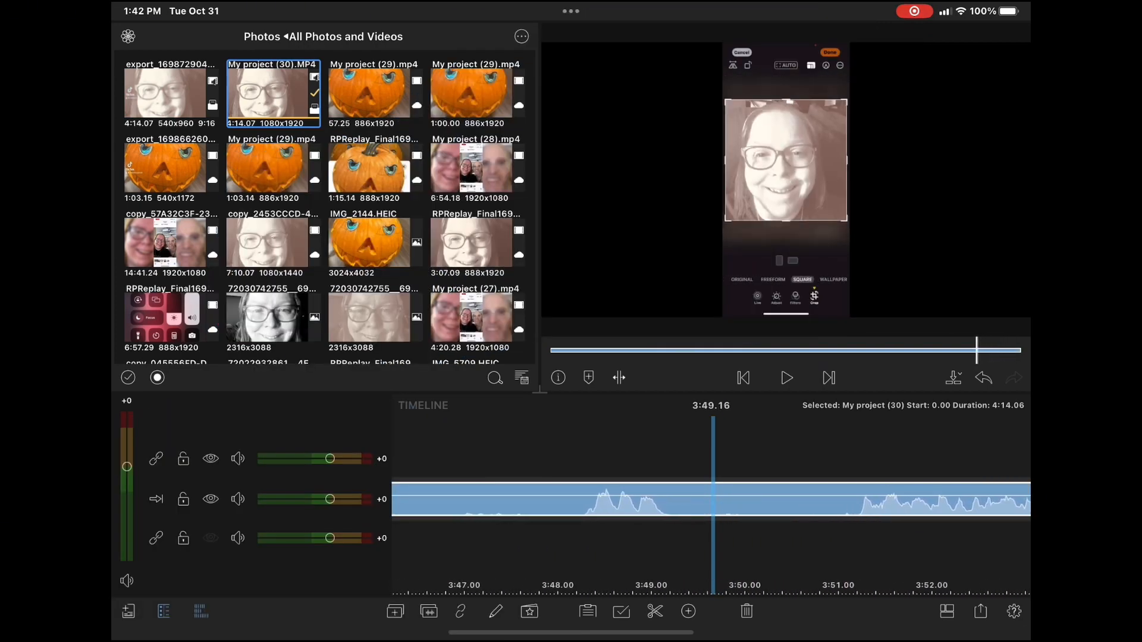
pyautogui.click(743, 378)
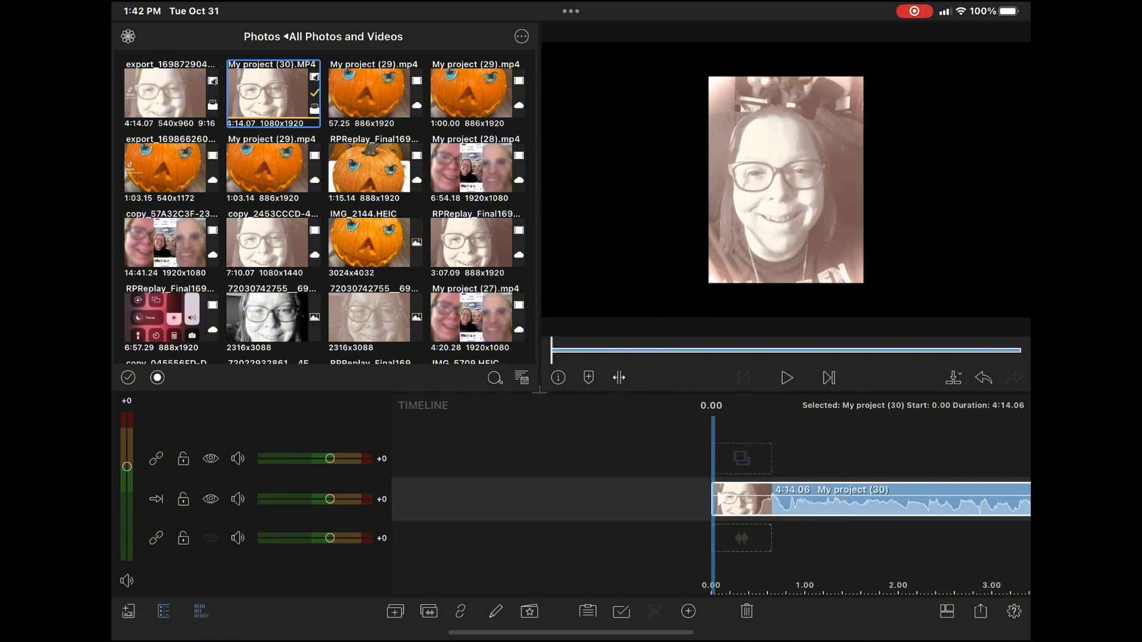
# - Trim the clip to 11.22, duplicate it, and enlarge the lower copy in Frame & Fit
pyautogui.click(1013, 611)
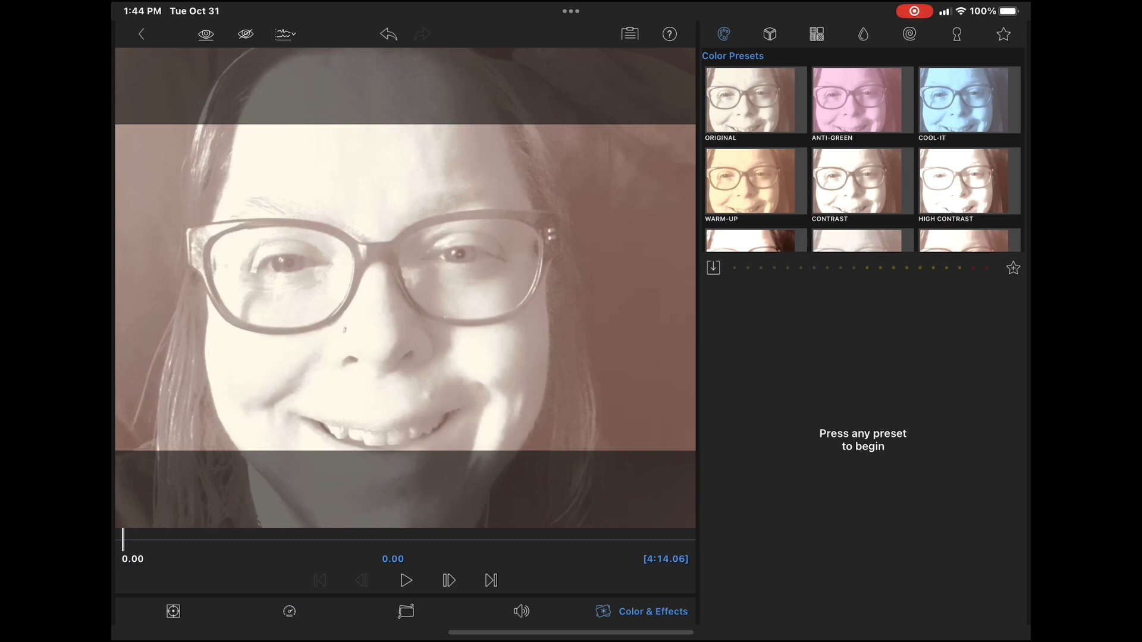
pyautogui.click(173, 612)
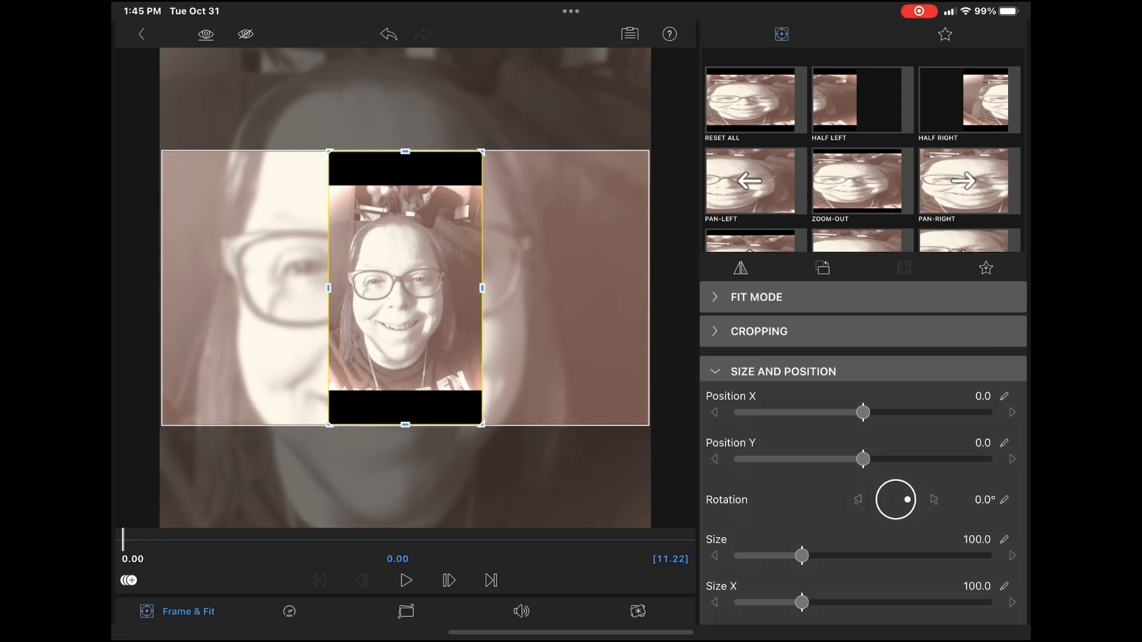
# - Crop the portrait clip's Top and Bottom to about 12, then go back to the timeline
pyautogui.click(759, 331)
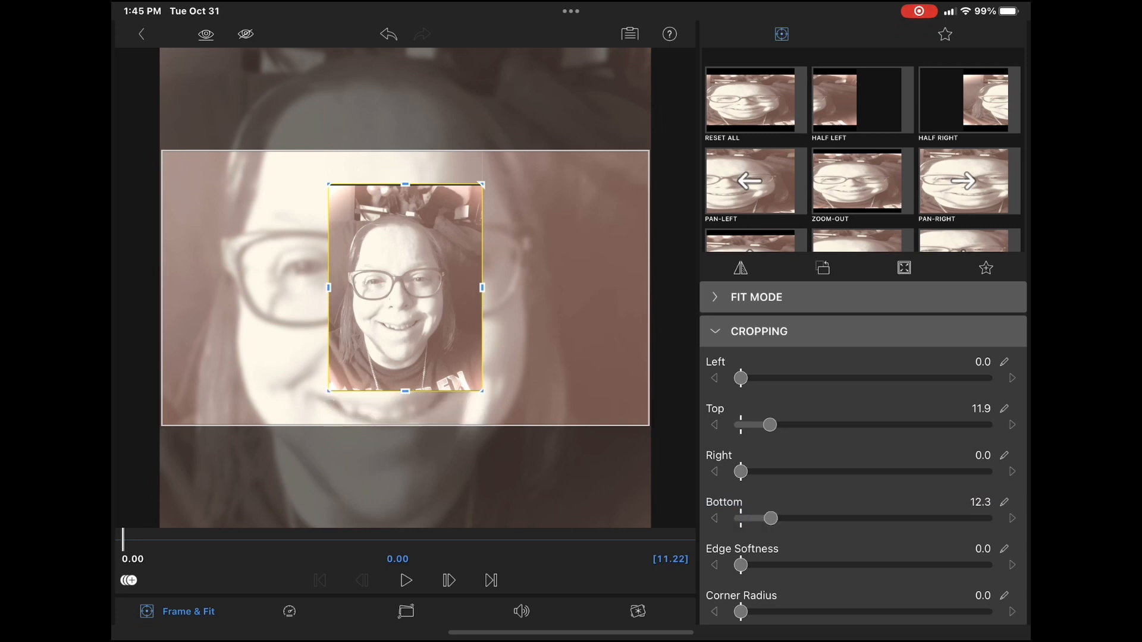
pyautogui.click(759, 331)
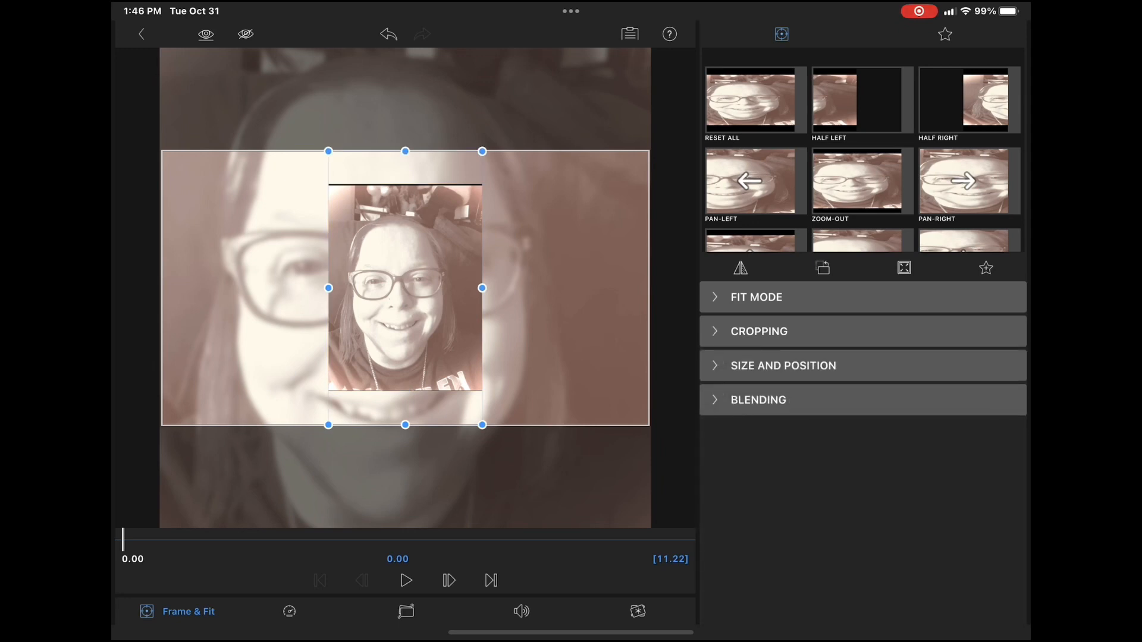
pyautogui.click(783, 366)
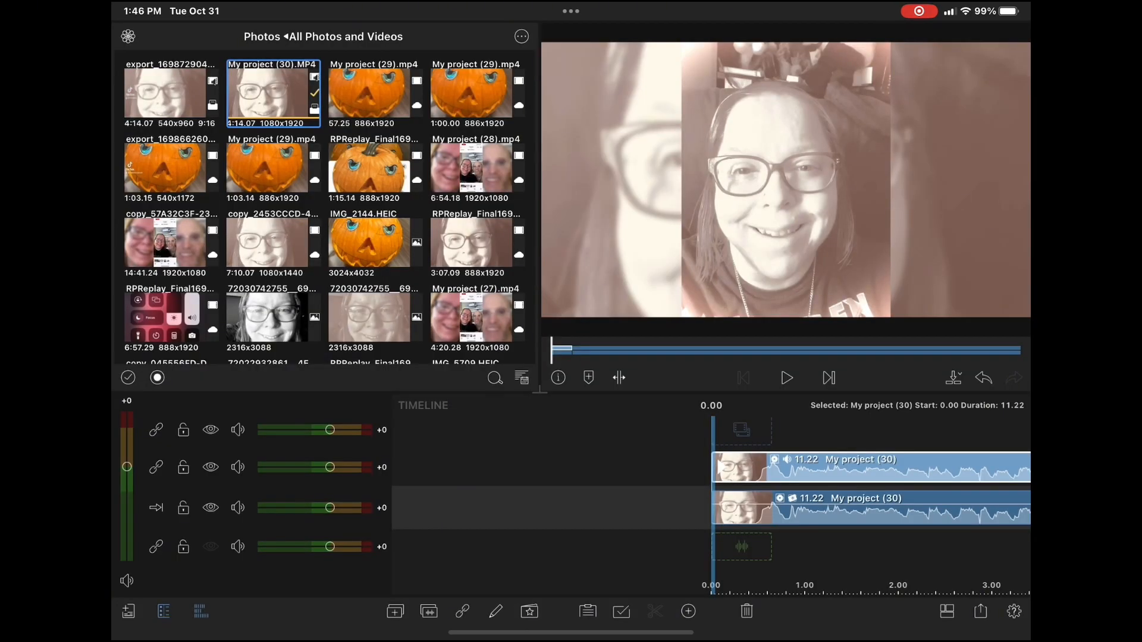
# - Extend both stacked layers along the timeline to cover the whole recording
pyautogui.click(786, 377)
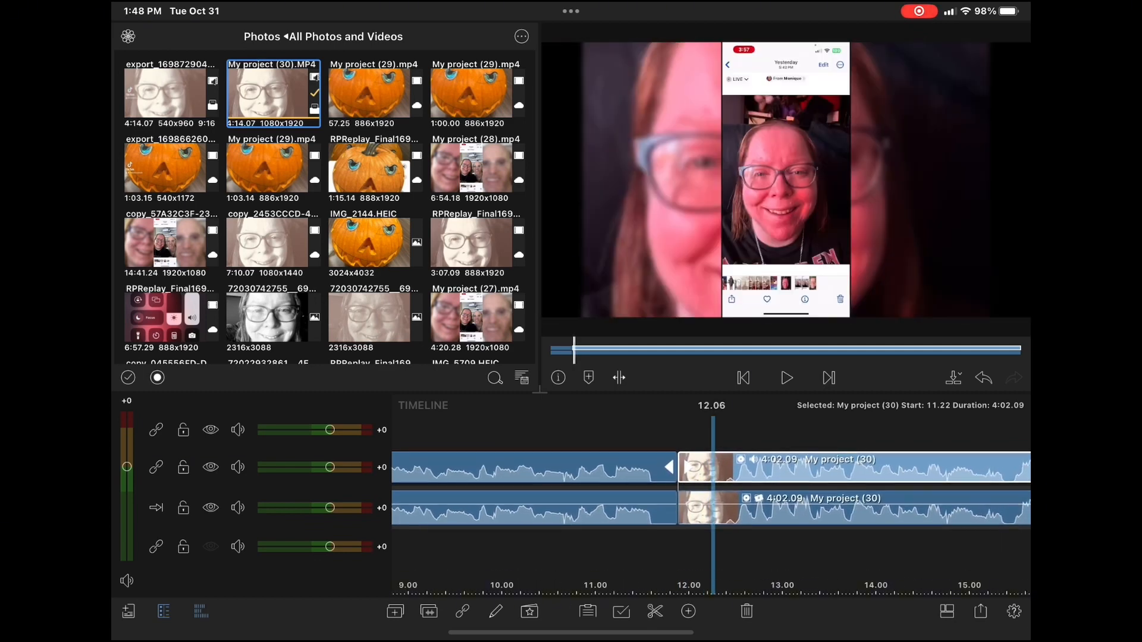
pyautogui.click(786, 377)
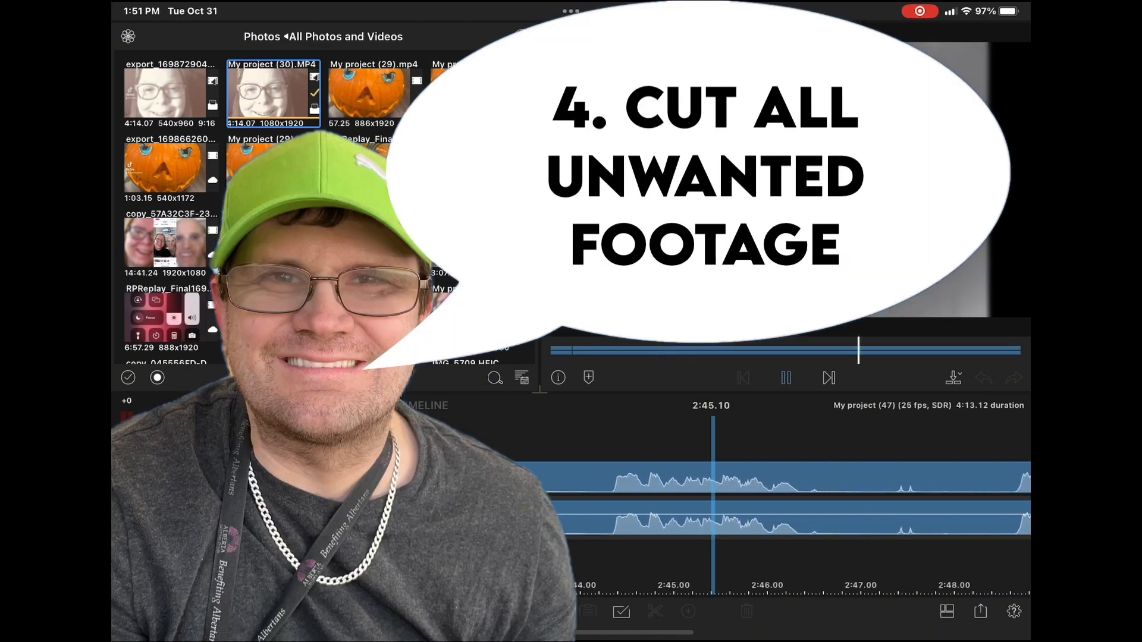
# - Split both tracks around the unwanted footage and delete it, leaving a 3:51.24 project
pyautogui.click(786, 378)
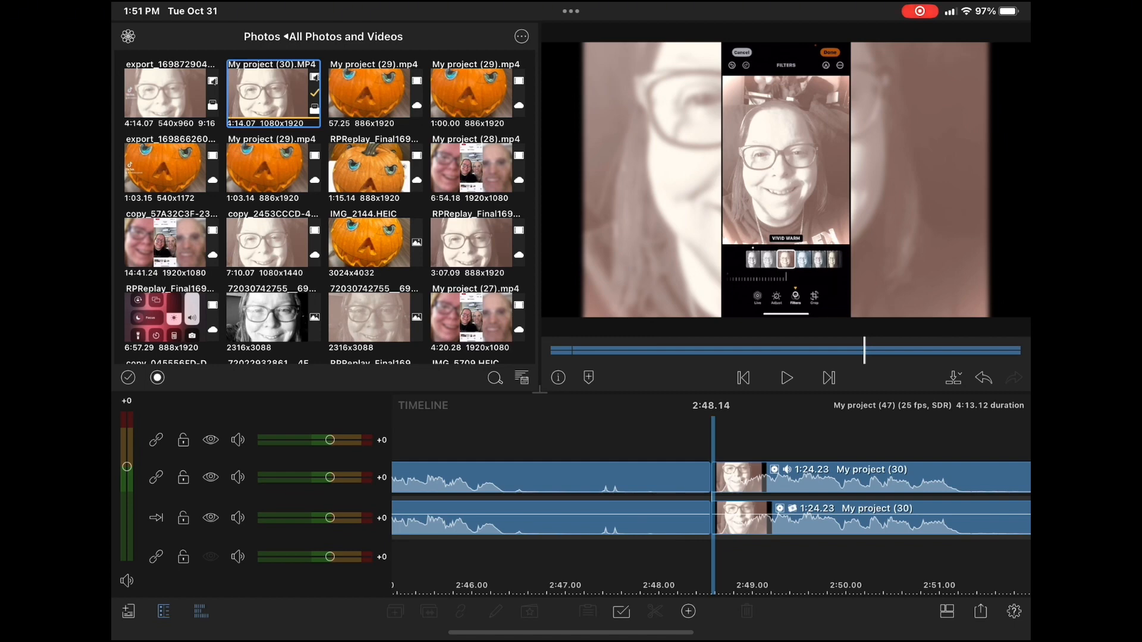
pyautogui.click(786, 378)
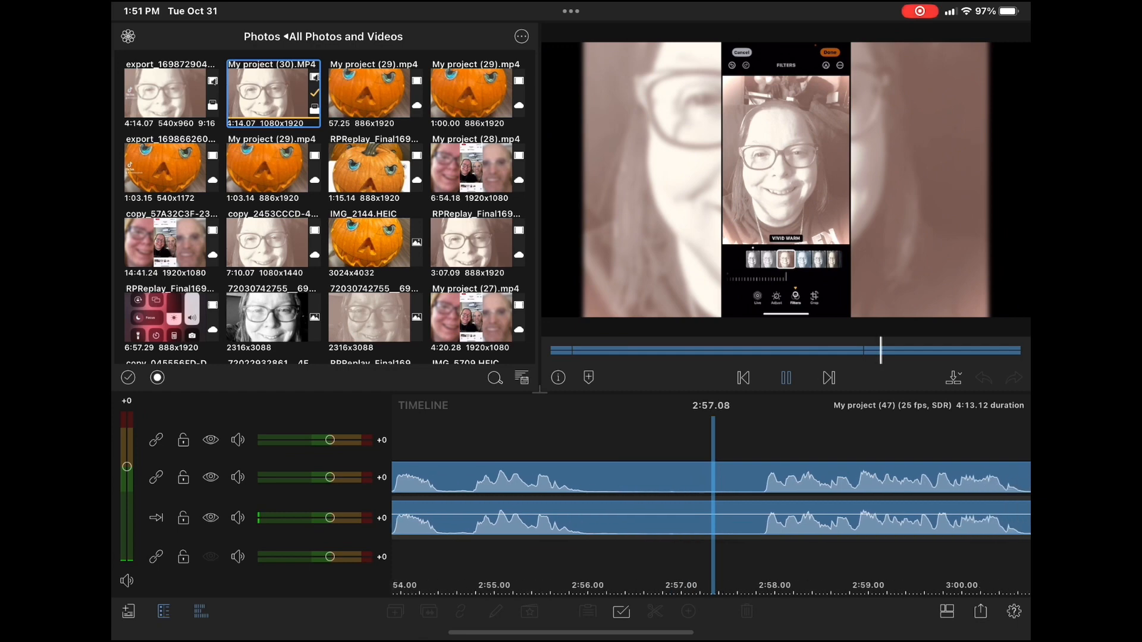
pyautogui.click(786, 379)
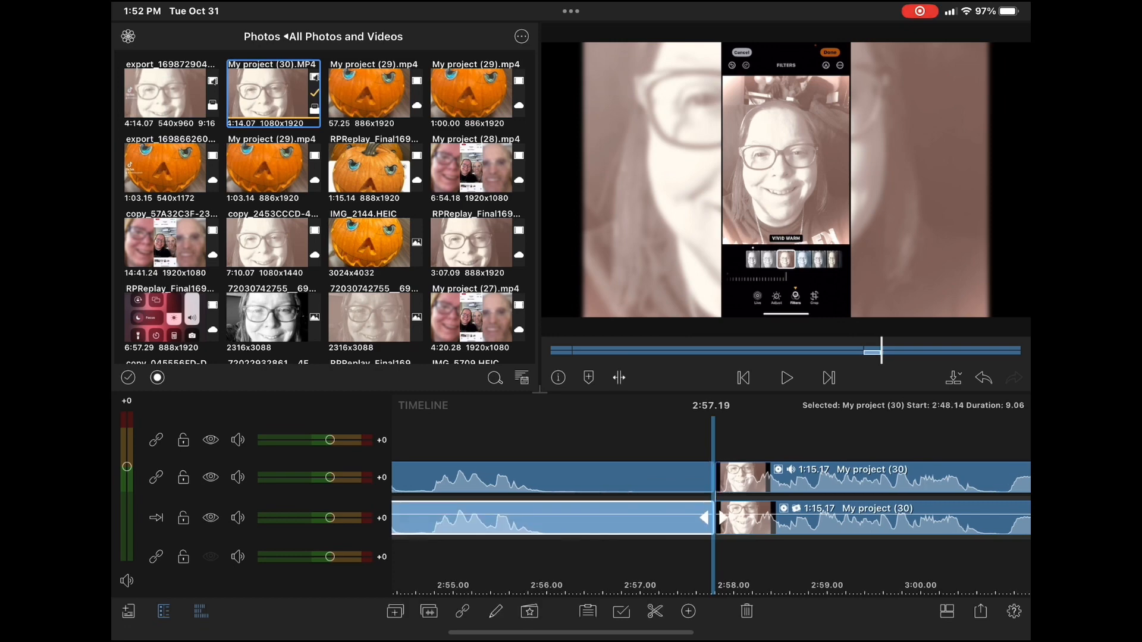
pyautogui.click(786, 378)
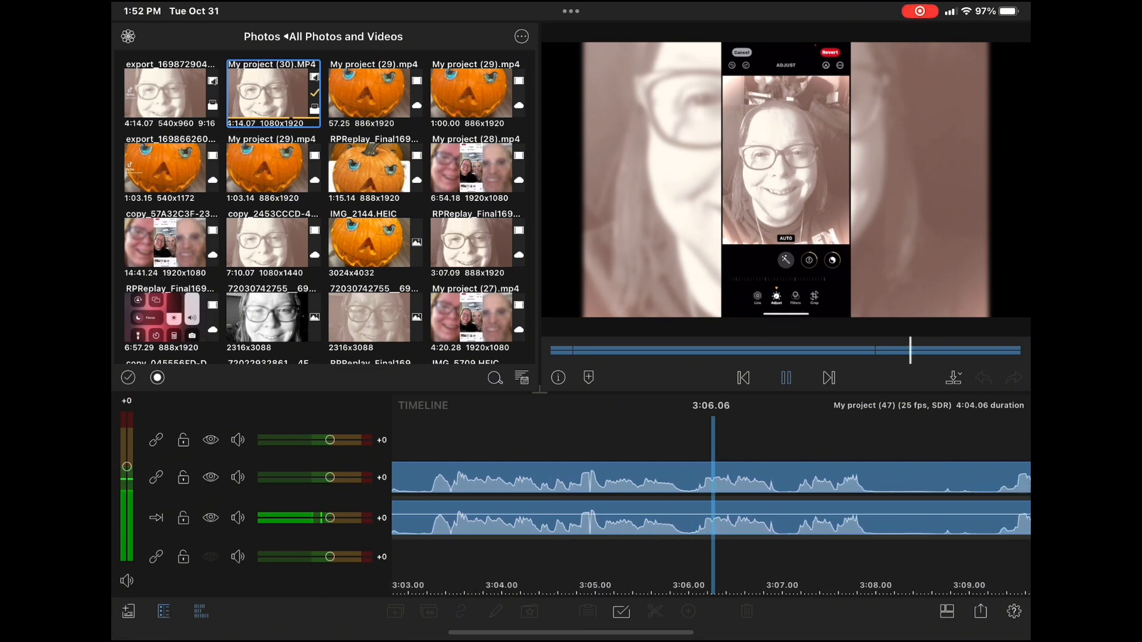
pyautogui.click(815, 299)
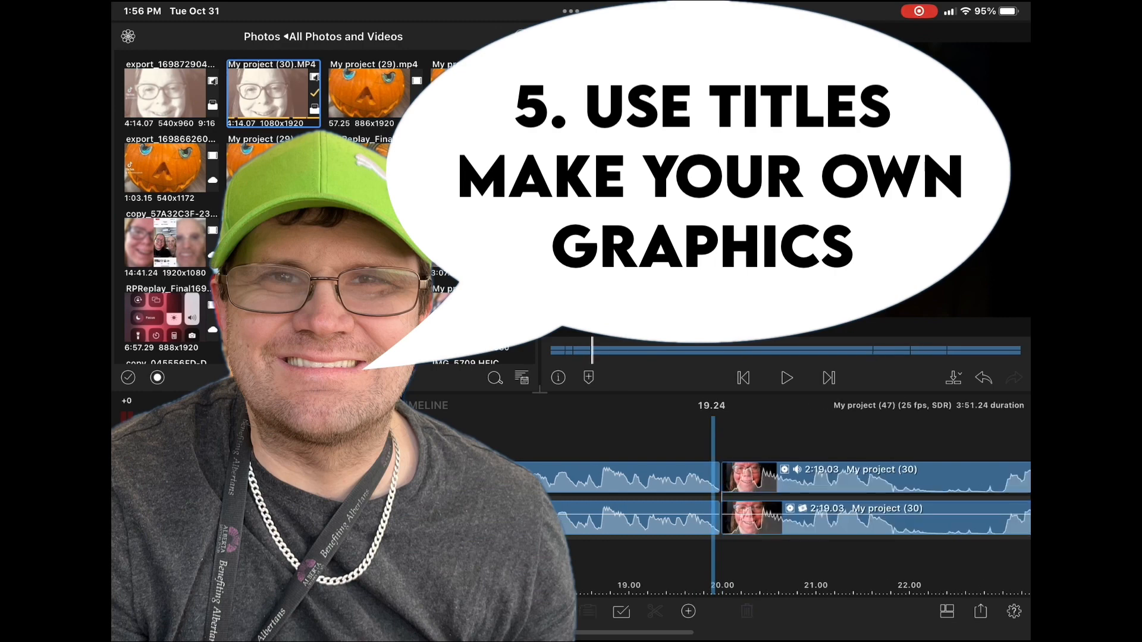
# - Add a 16.04 title clip and show the Text, Shape and Image layer options
pyautogui.click(786, 379)
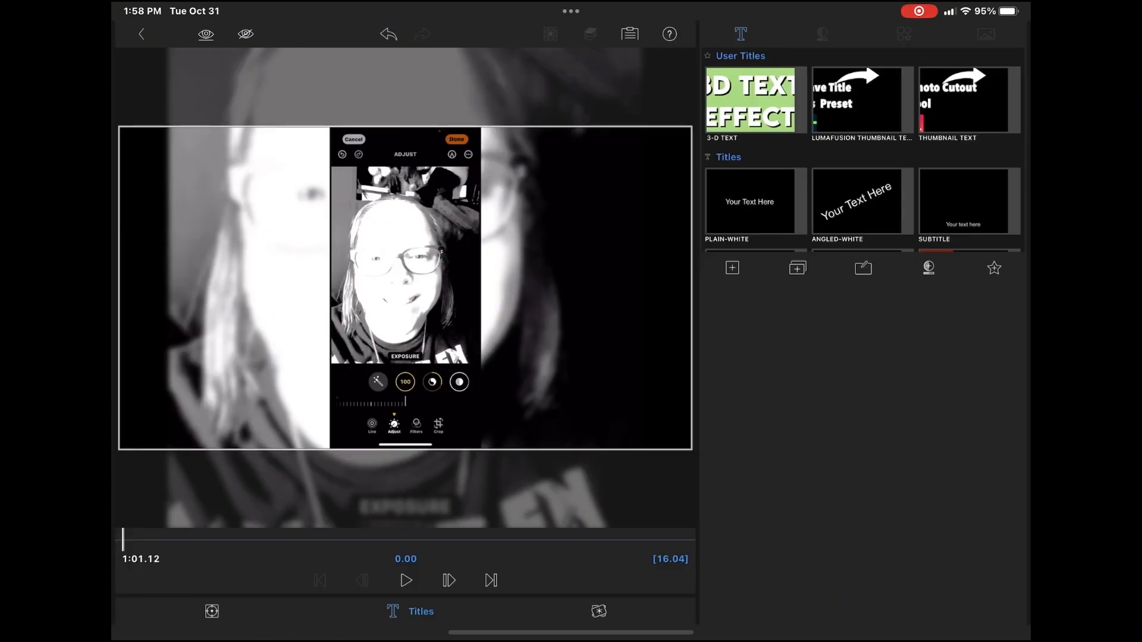
pyautogui.click(733, 267)
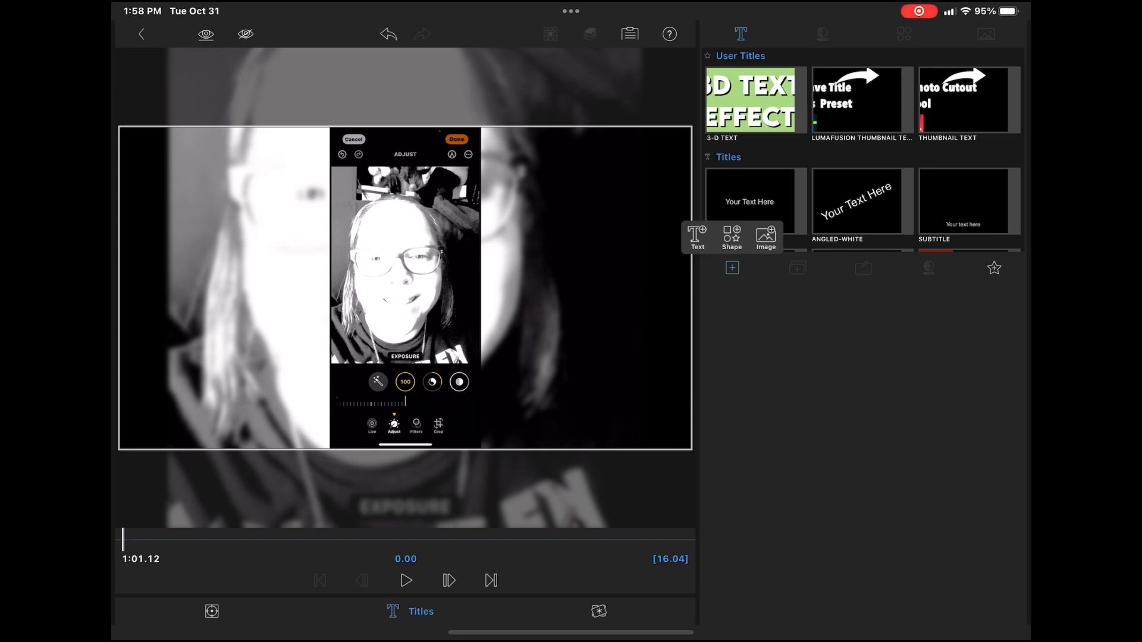
# - Add a full-frame shape layer to the title with a green face colour
pyautogui.click(731, 240)
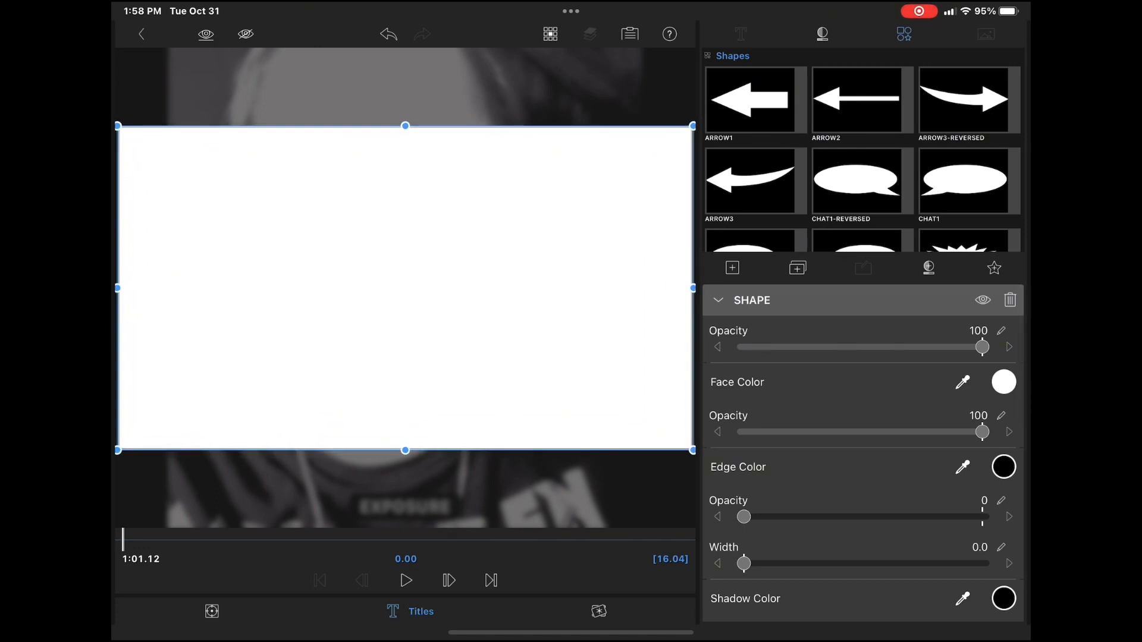
pyautogui.click(1003, 382)
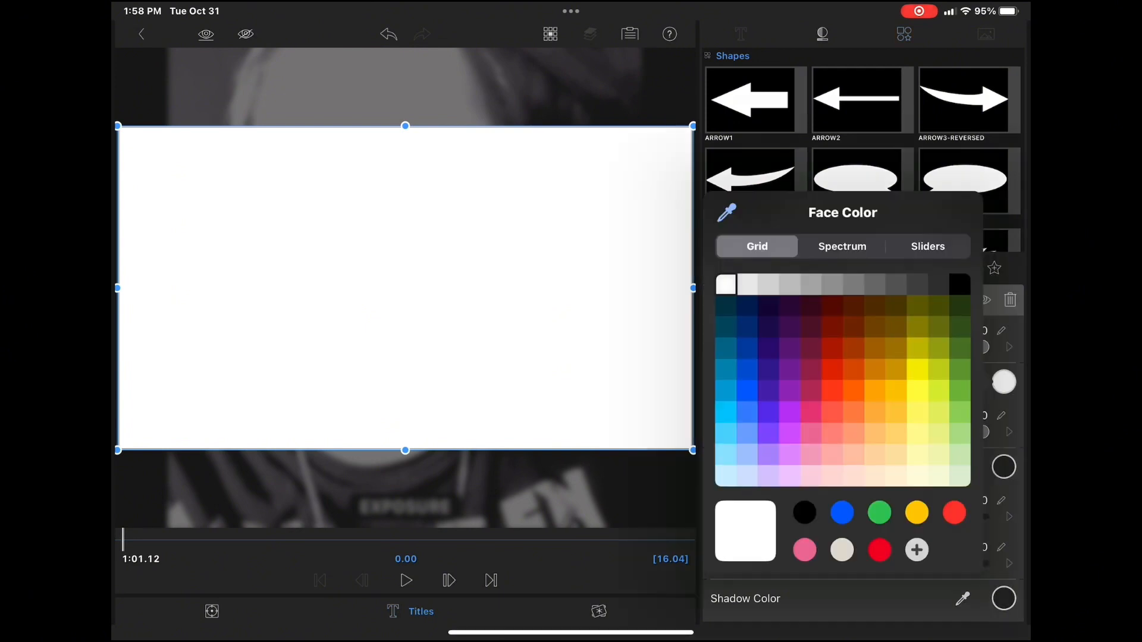
pyautogui.click(960, 391)
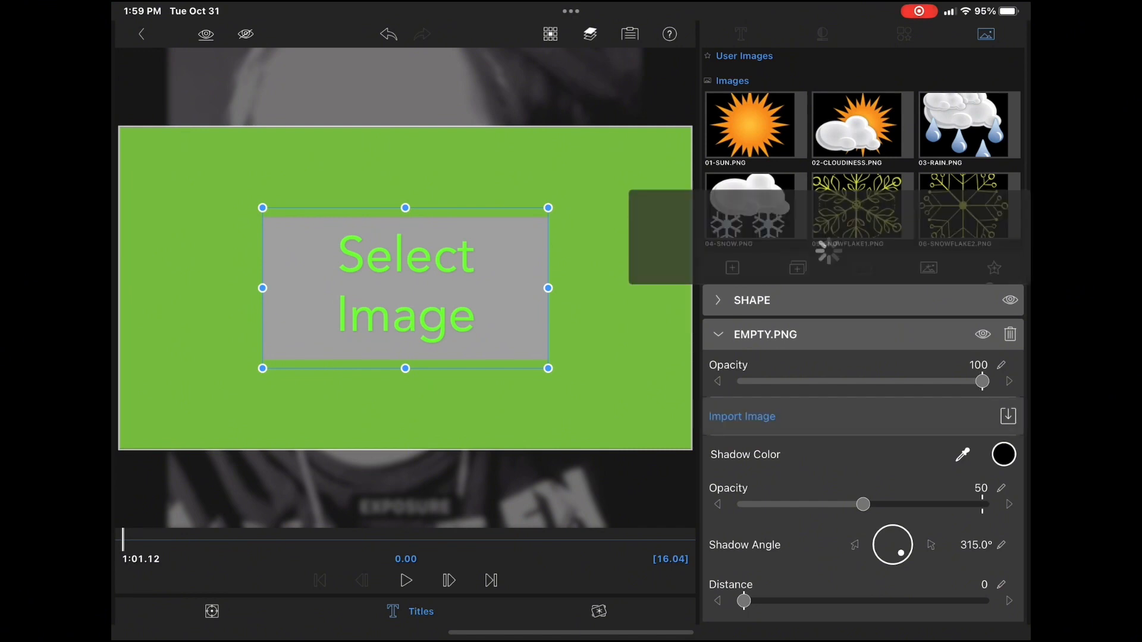
pyautogui.click(742, 416)
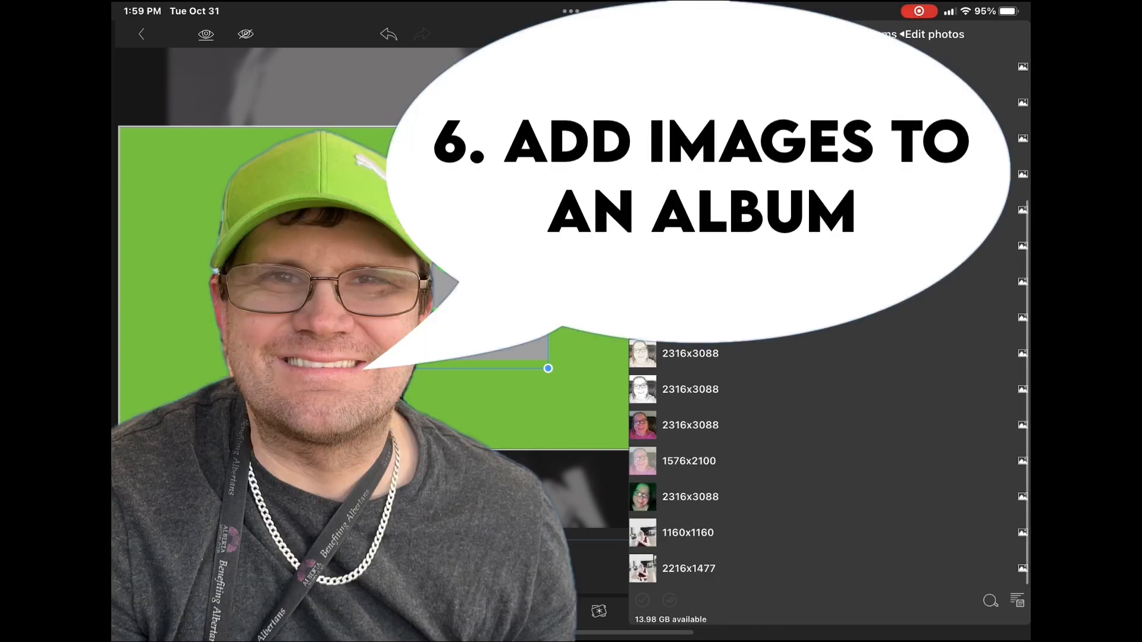
pyautogui.scroll(3)
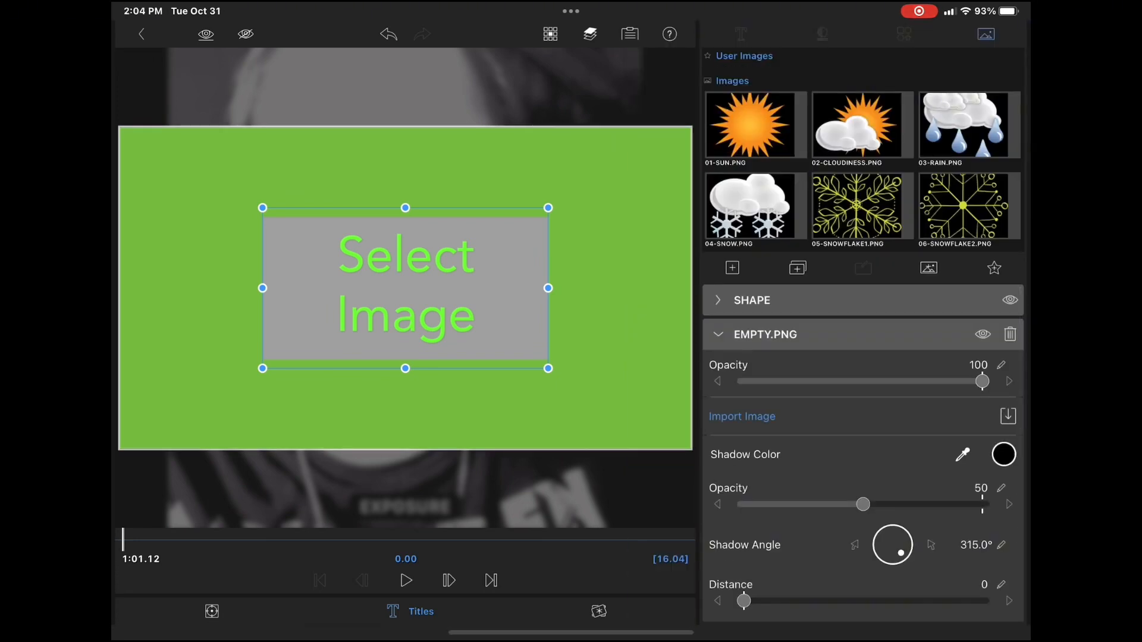
# - Import the cutout portrait from All Photos and Videos and add a white speech bubble
pyautogui.click(742, 416)
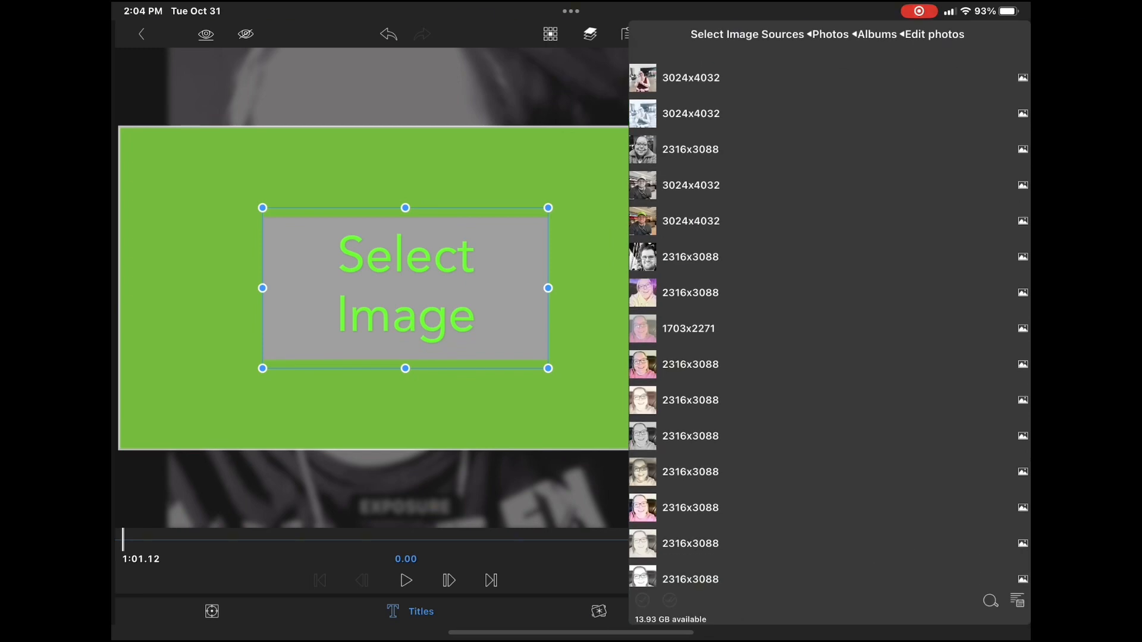
pyautogui.click(828, 34)
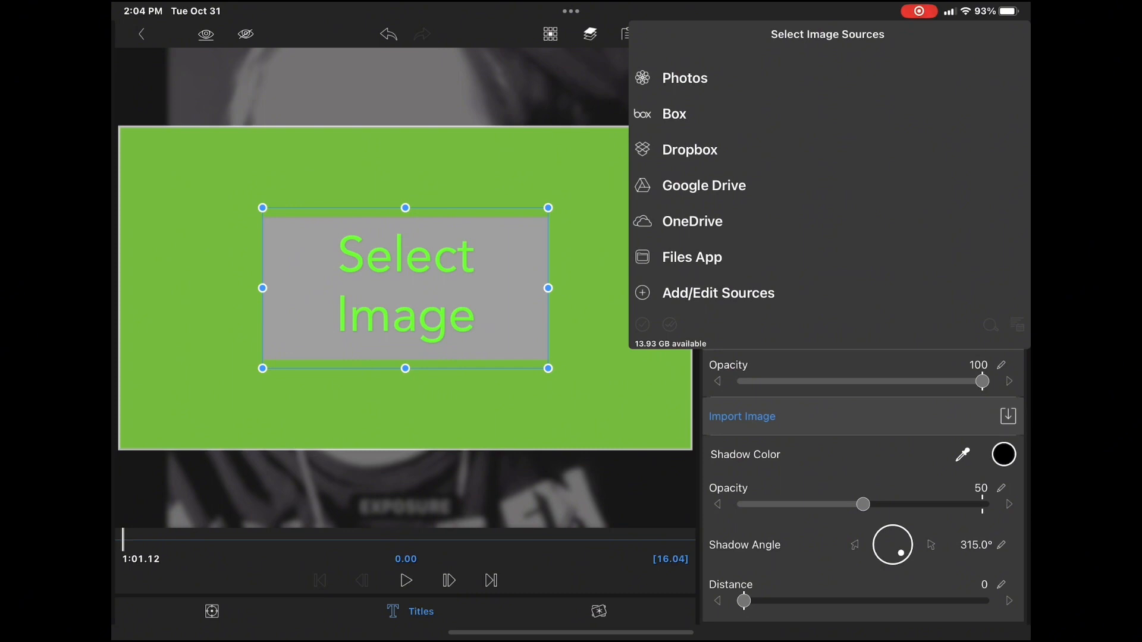
pyautogui.click(683, 77)
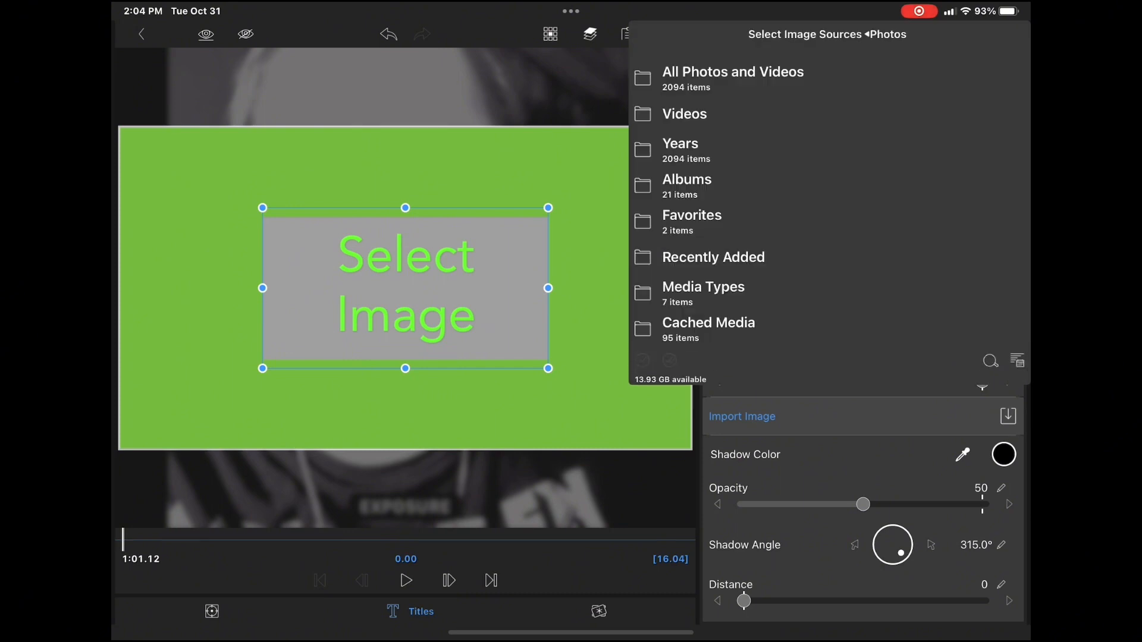
pyautogui.click(733, 78)
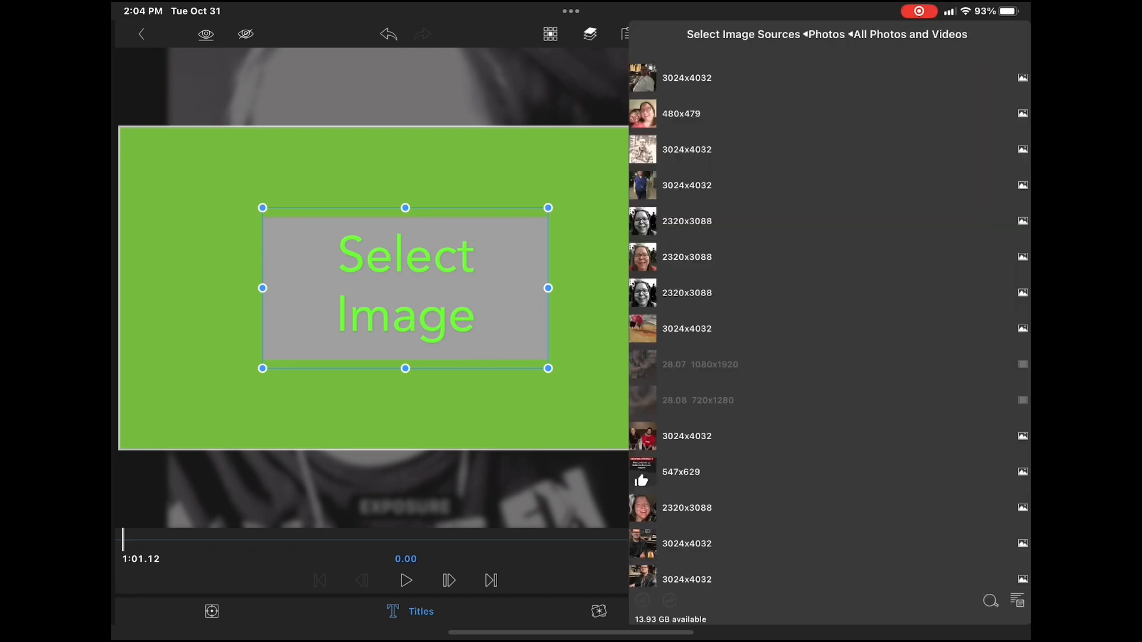
pyautogui.scroll(-3)
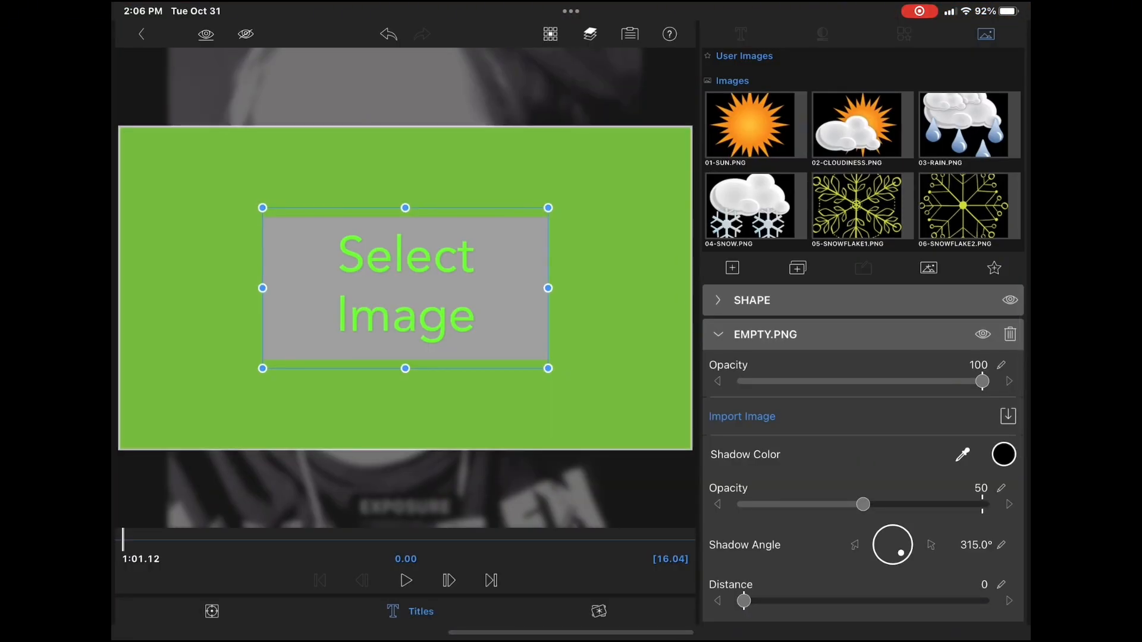
pyautogui.click(741, 415)
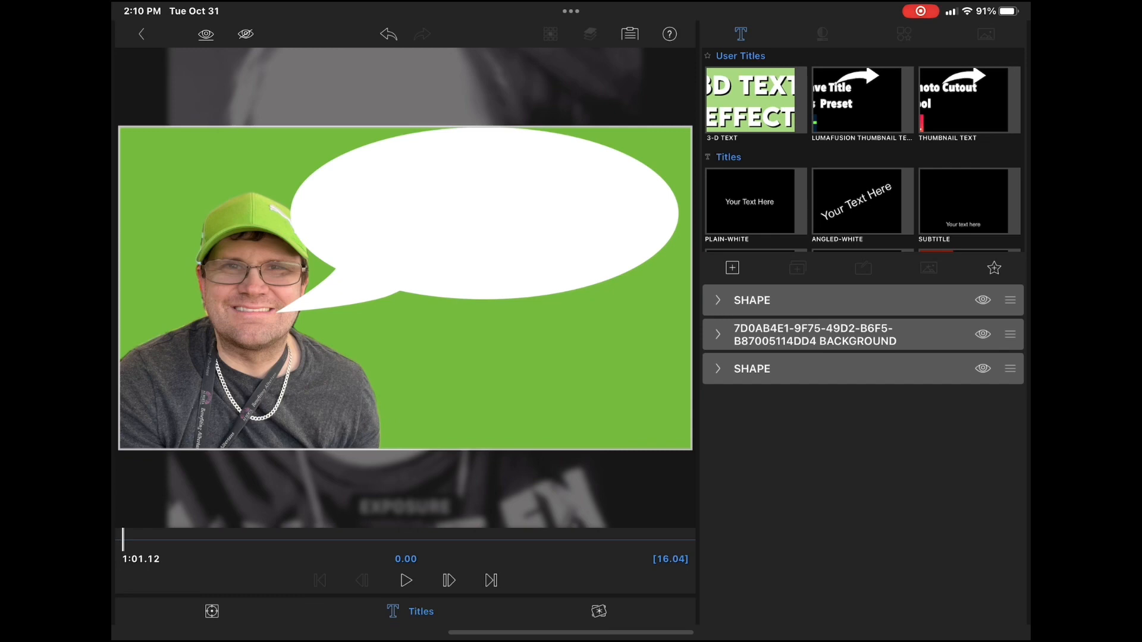
pyautogui.click(755, 201)
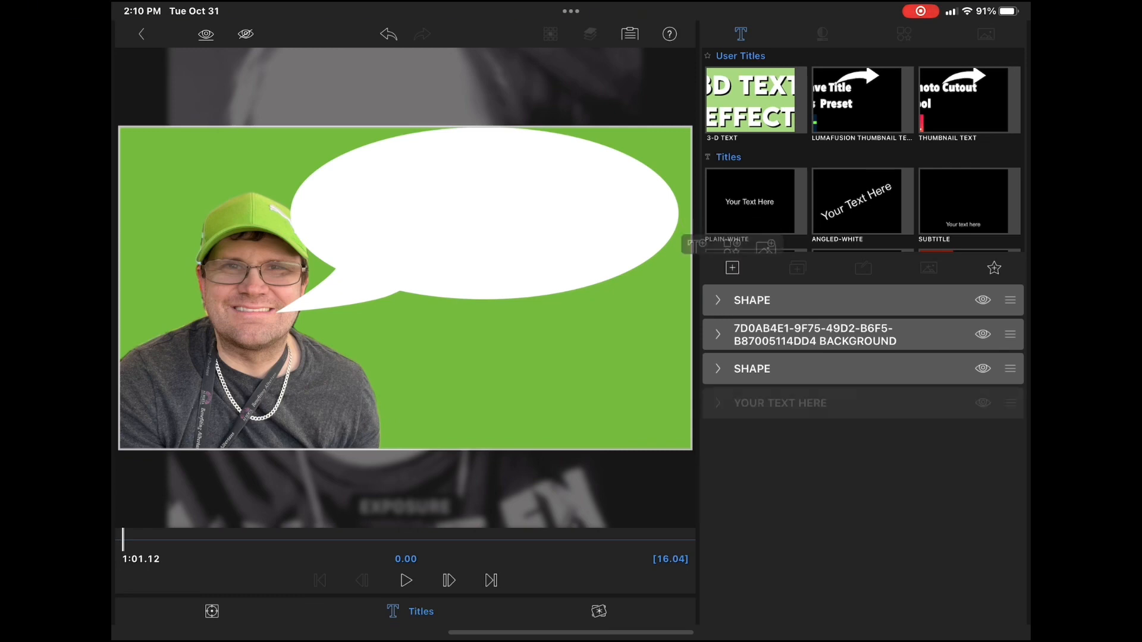
# - Move 'YOUR TEXT HERE' into the bubble and set LemonMilk-Bold in black
pyautogui.click(780, 403)
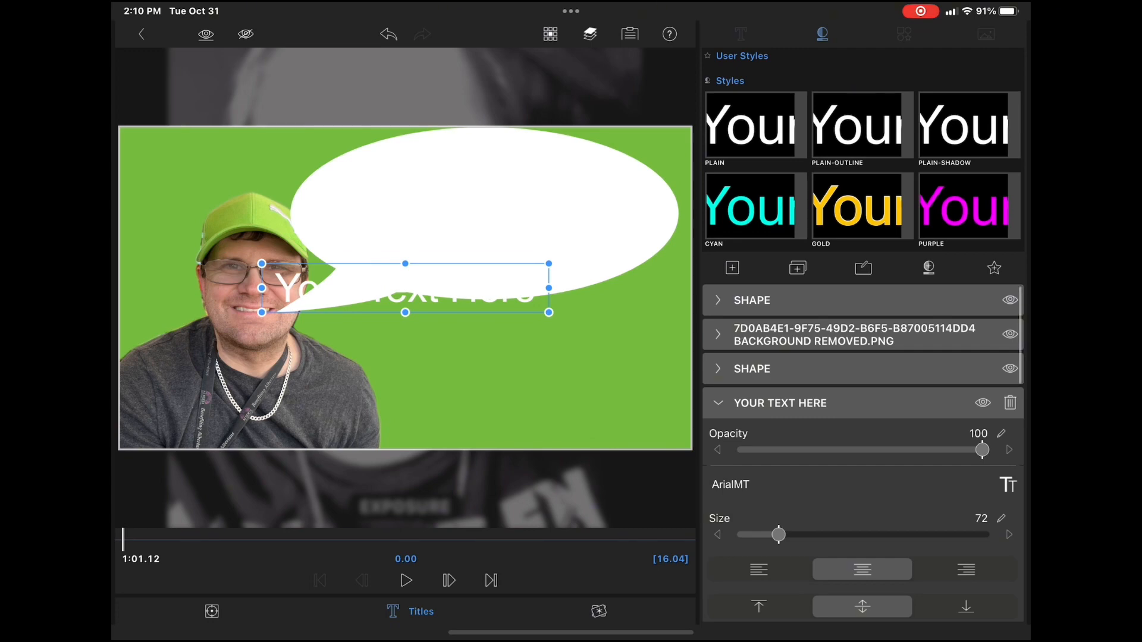
pyautogui.moveTo(403, 287); pyautogui.dragTo(403, 267)
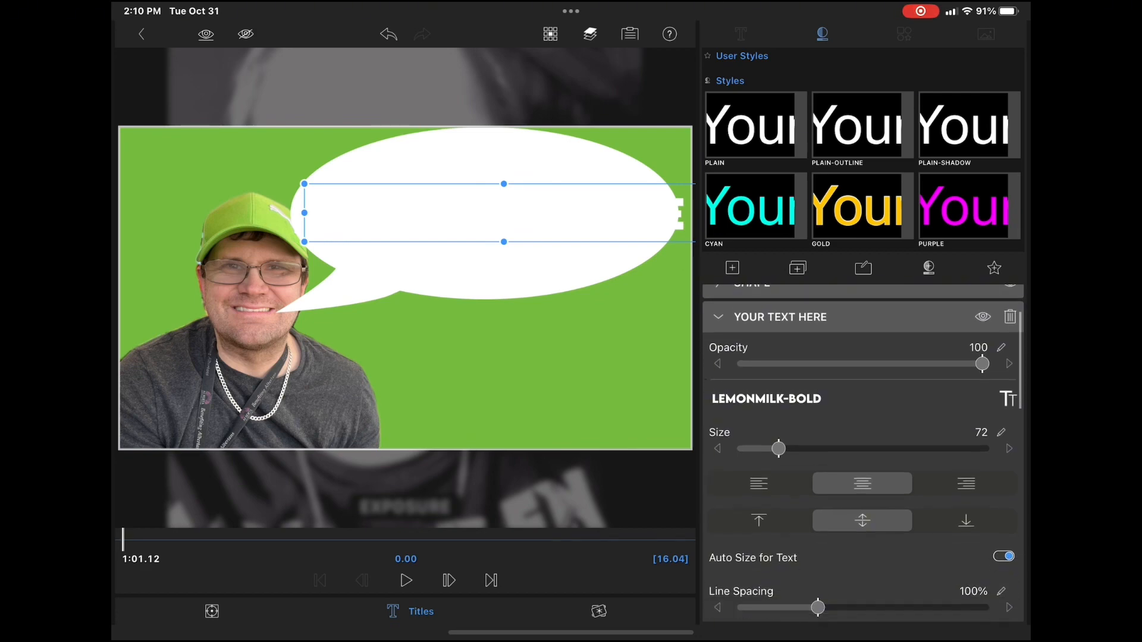
pyautogui.scroll(-3)
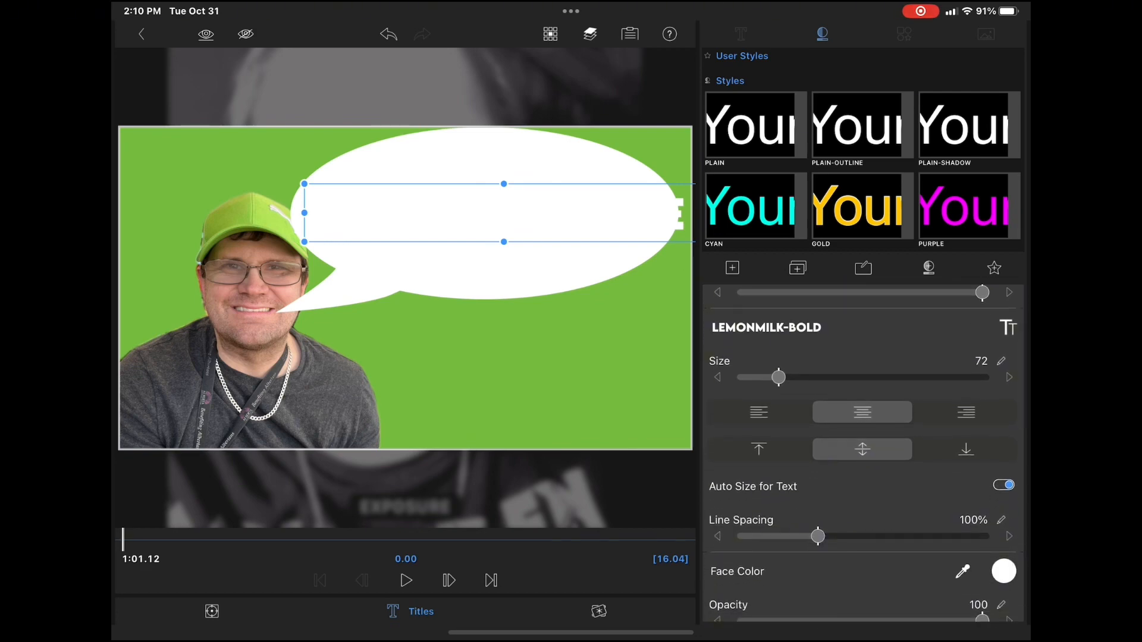
pyautogui.click(1003, 571)
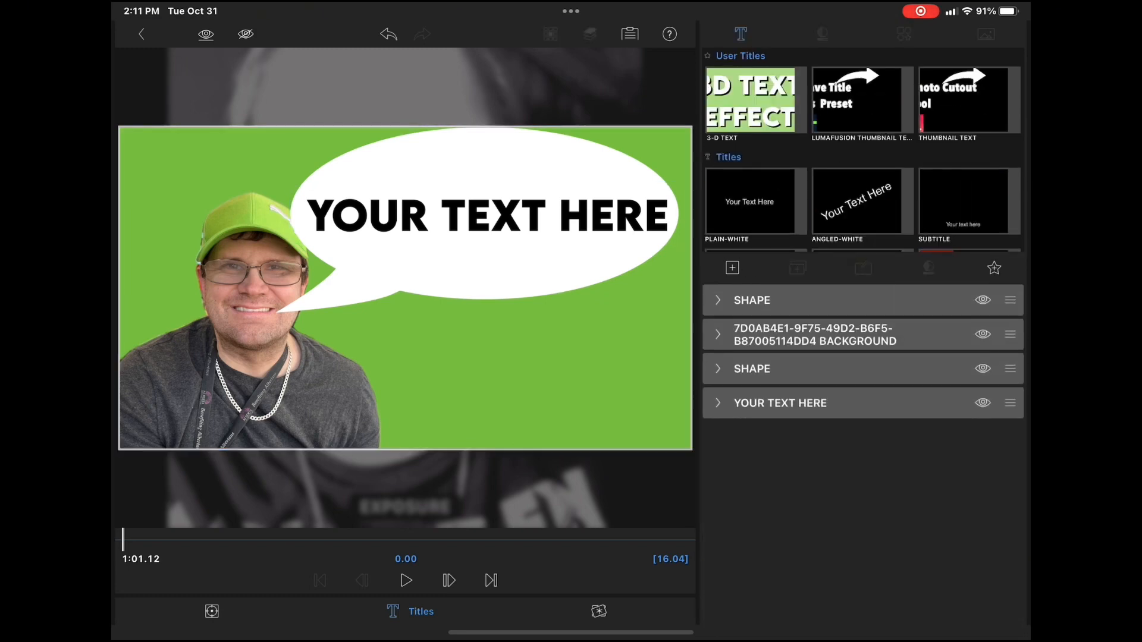
# - Save the speech-bubble title as a user title preset named 'in Video Message'
pyautogui.click(994, 269)
pyautogui.write('in V')
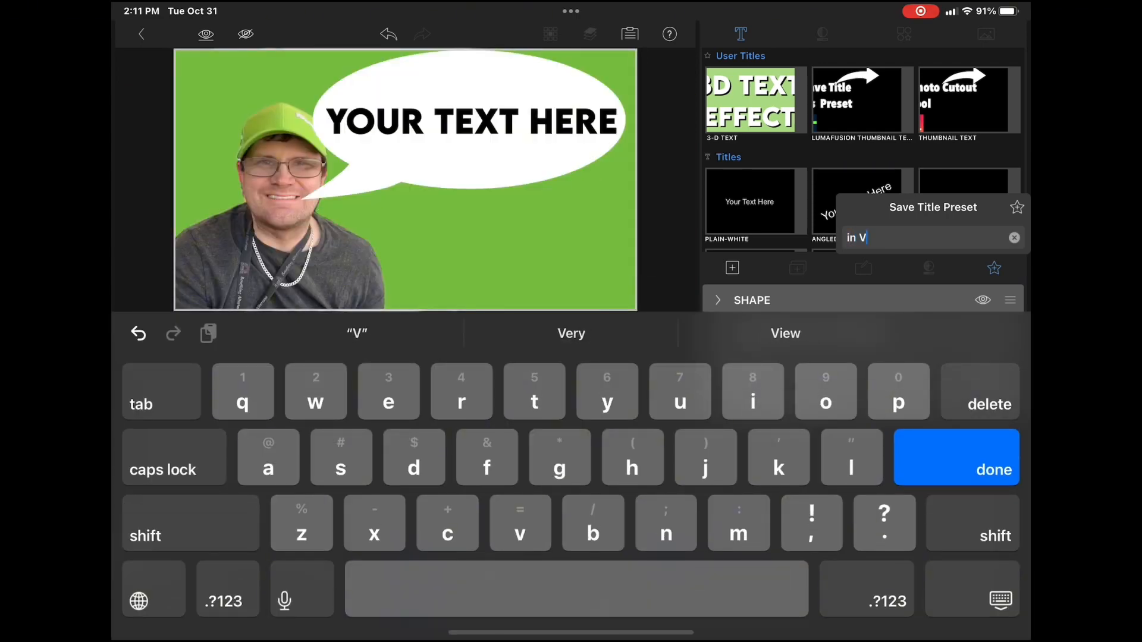
pyautogui.write('ideo')
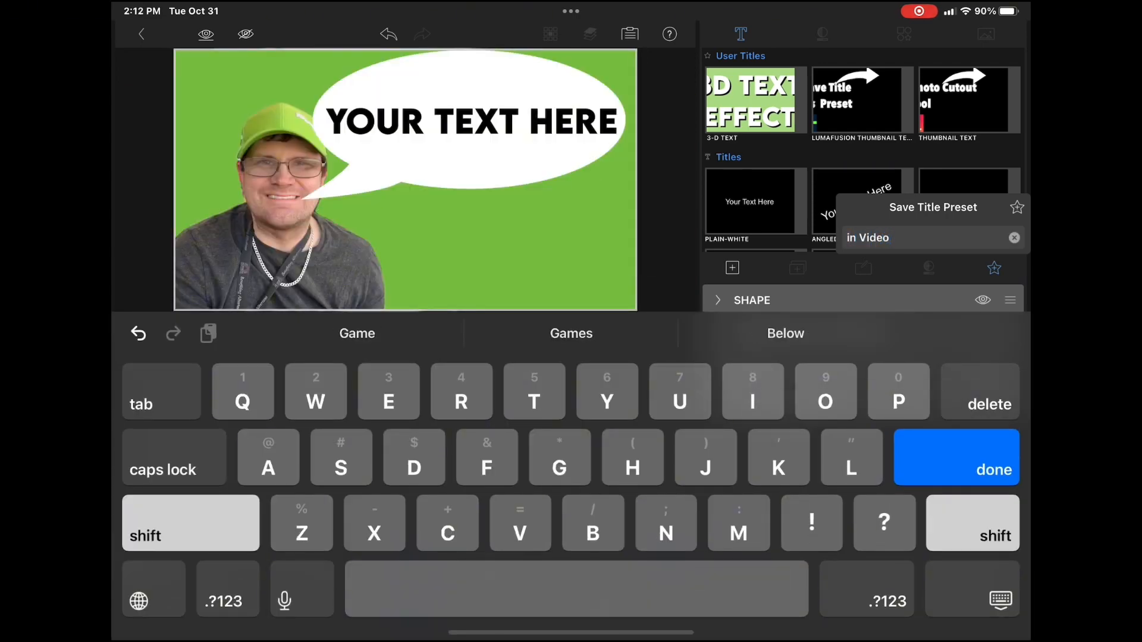
pyautogui.write('Messah')
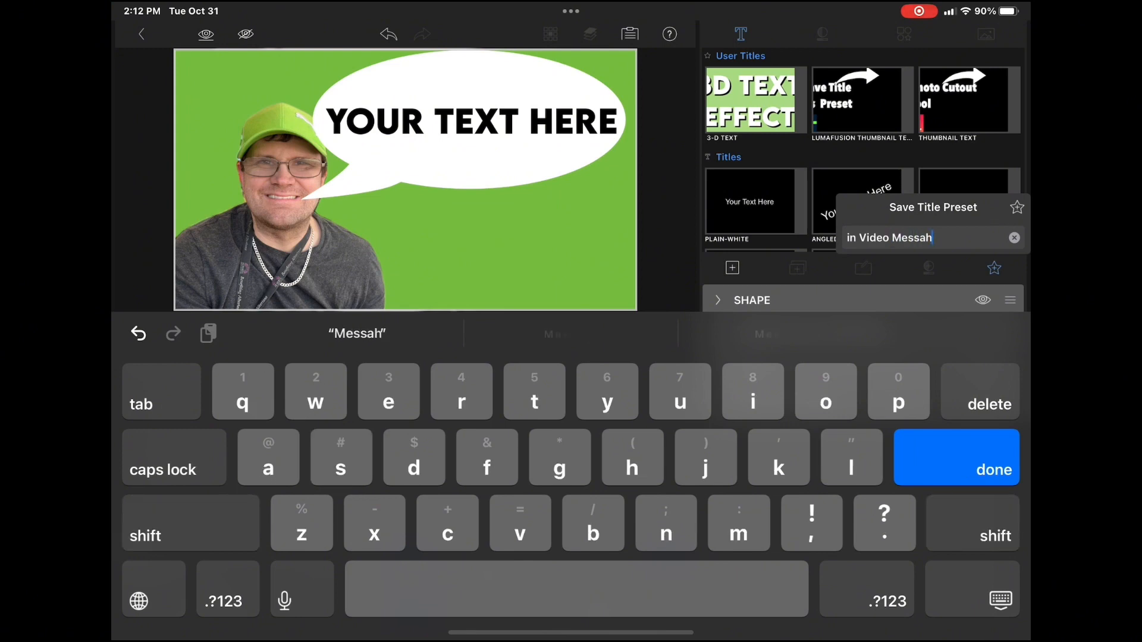
pyautogui.write('e')
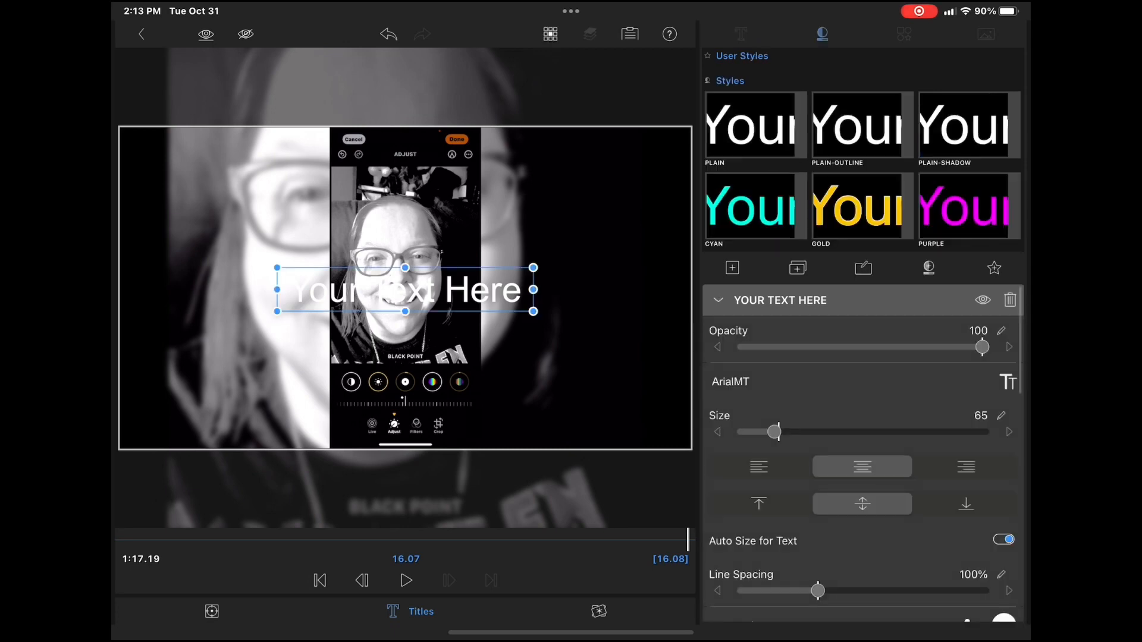
# - Apply the saved In Video Message user title preset to the plain title
pyautogui.click(718, 300)
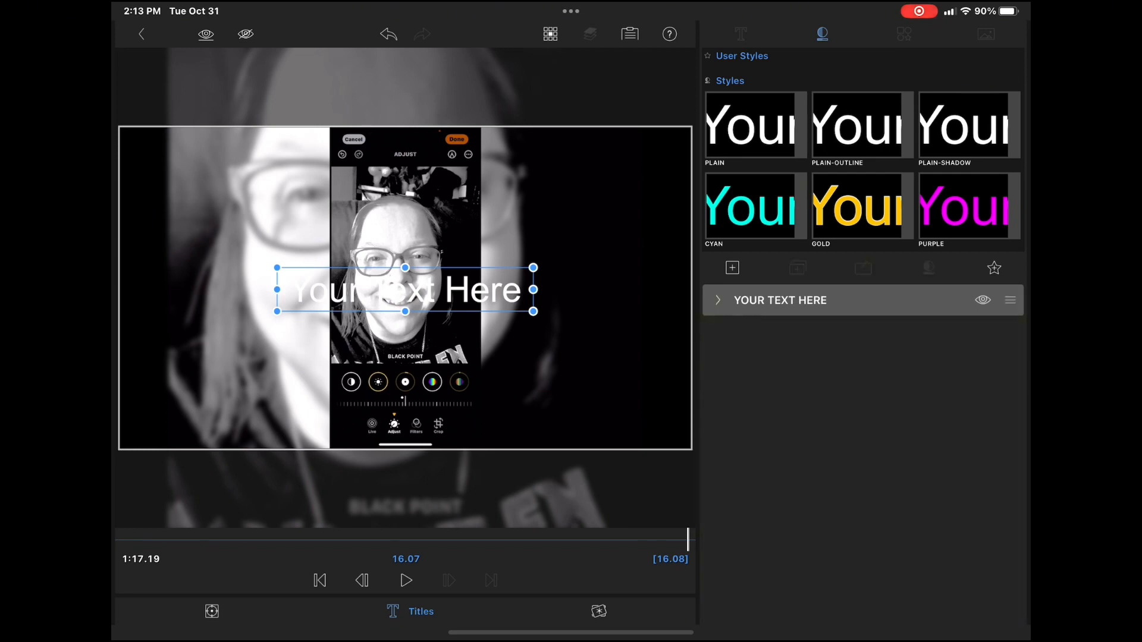
pyautogui.click(741, 33)
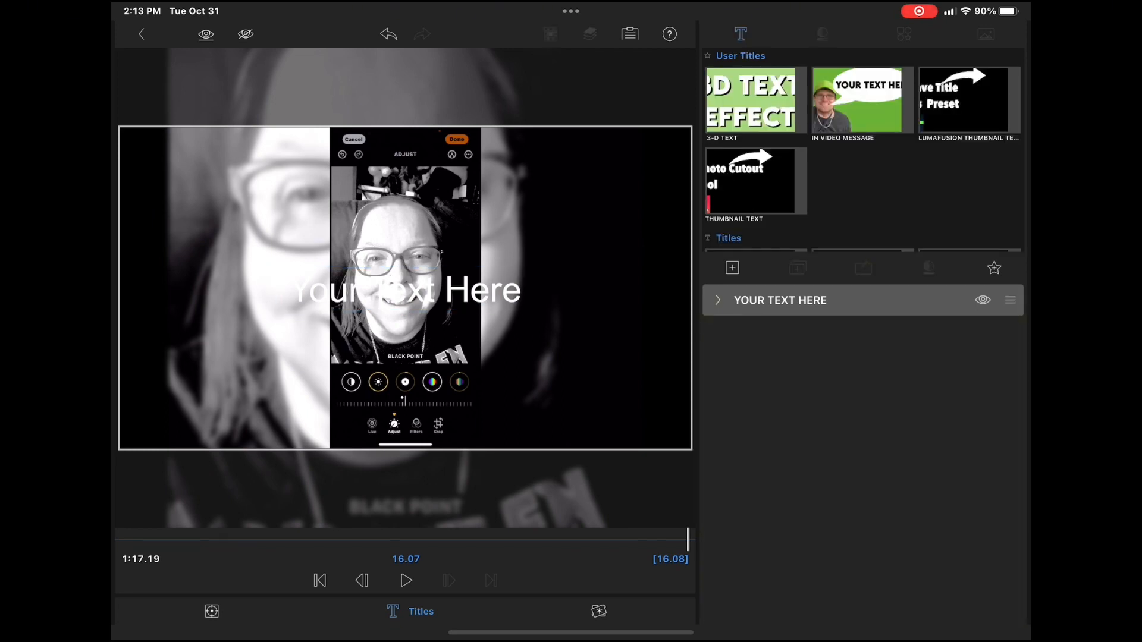
pyautogui.click(862, 100)
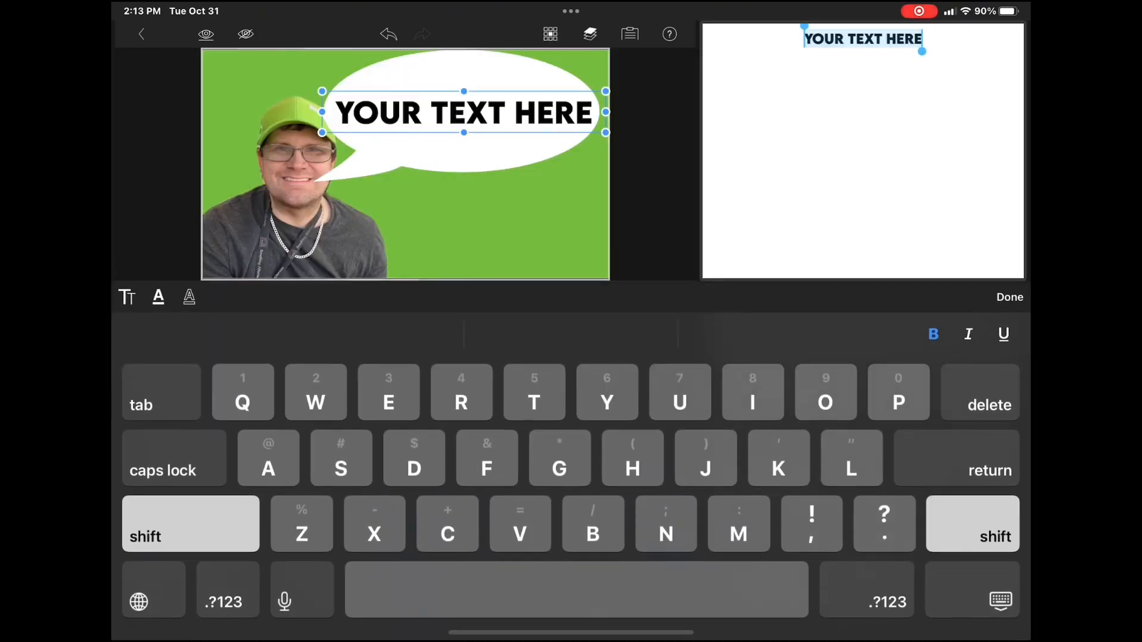
# - Change the bubble text to 'LIKE THE VIDEO?'
pyautogui.write('LIKE')
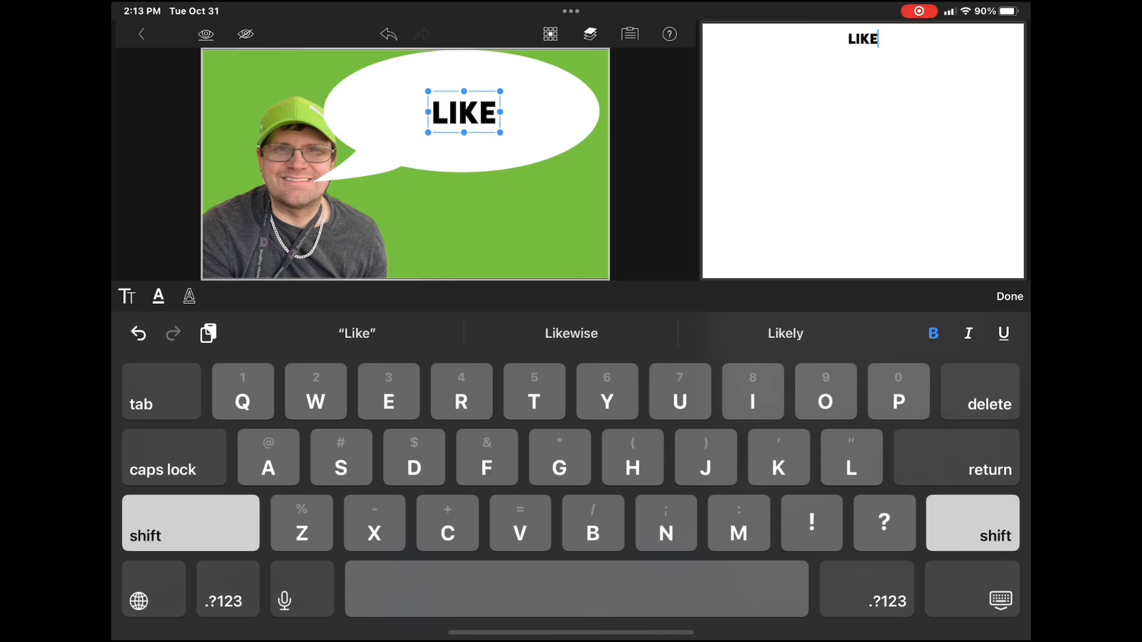
pyautogui.press('space')
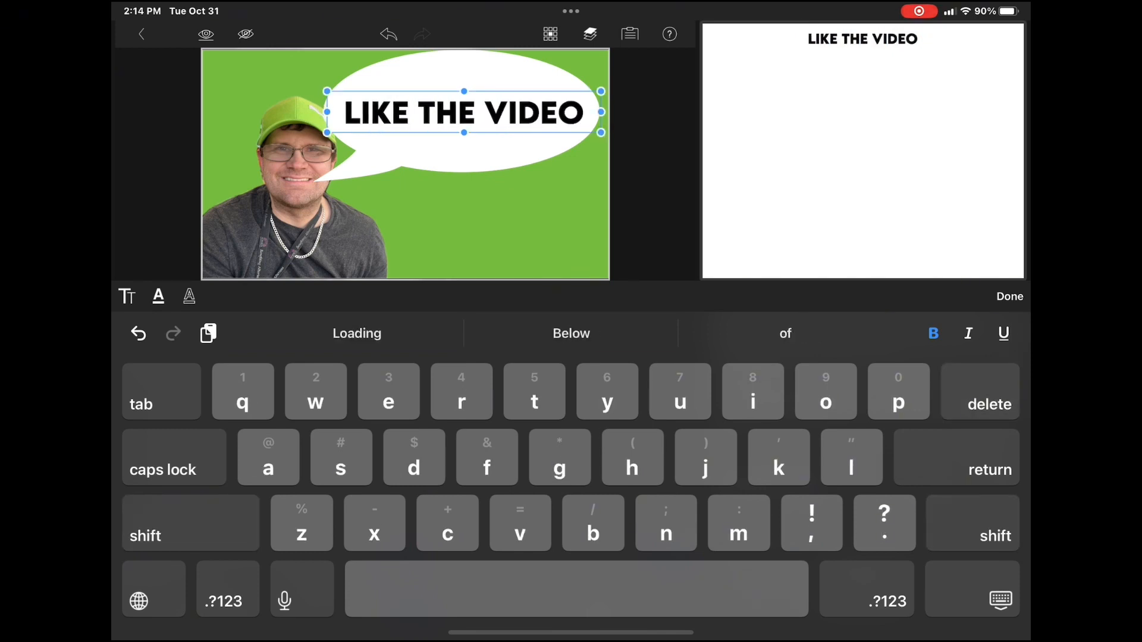
pyautogui.write('?')
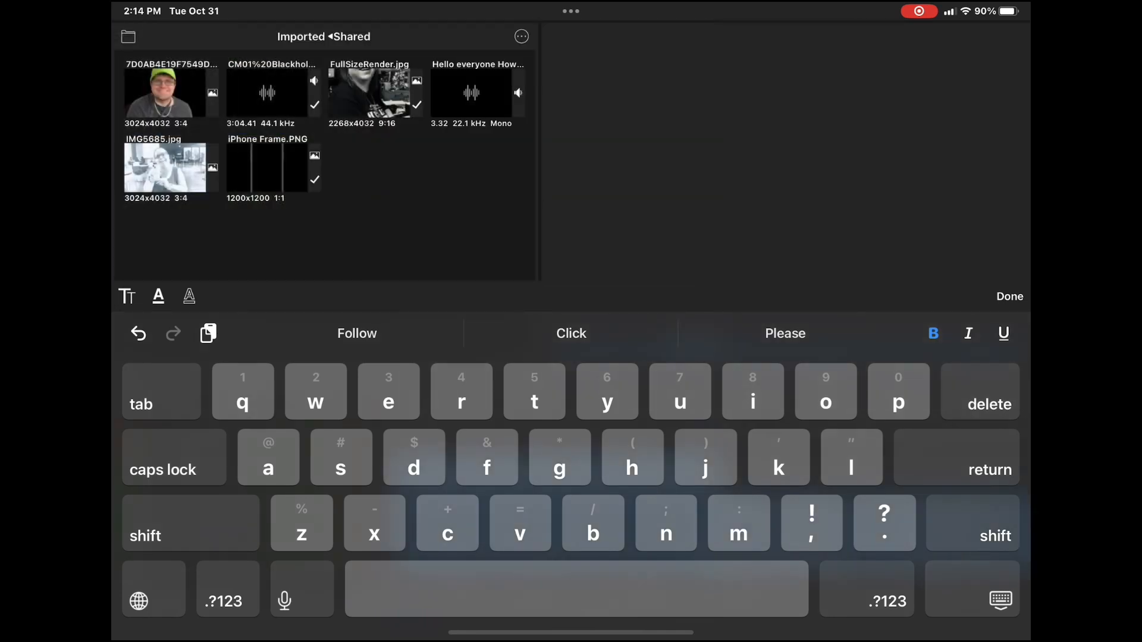
# - Finish text editing so the speech bubble reads 'LIKE THE VIDEO?'
pyautogui.click(1010, 296)
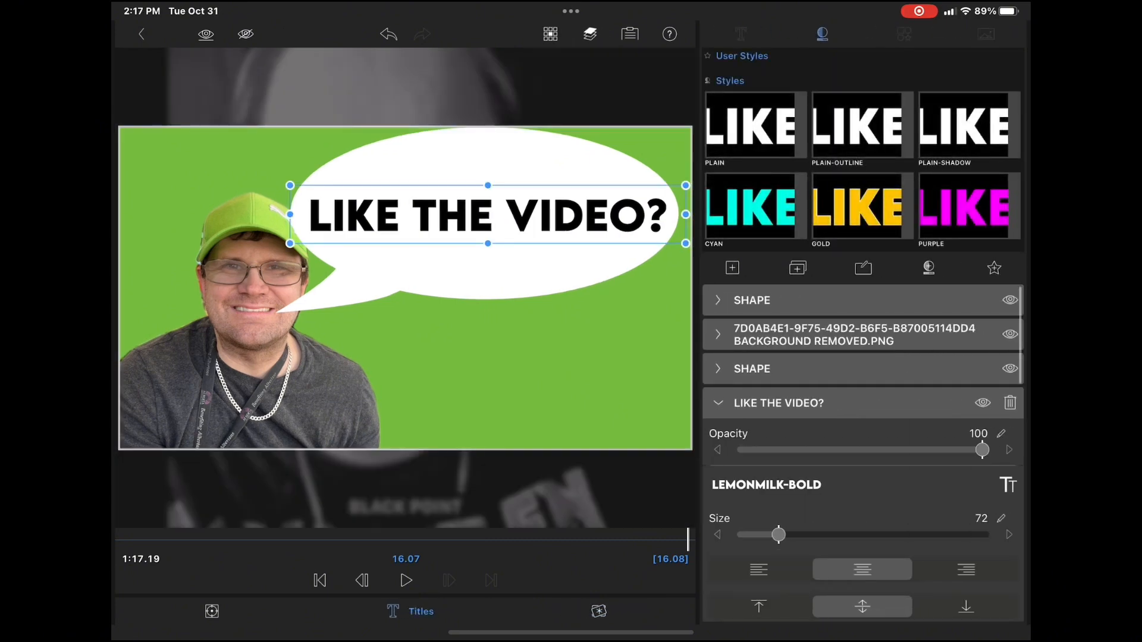
# - Change the title's background shape fill from green to blue and return to the clip
pyautogui.click(717, 403)
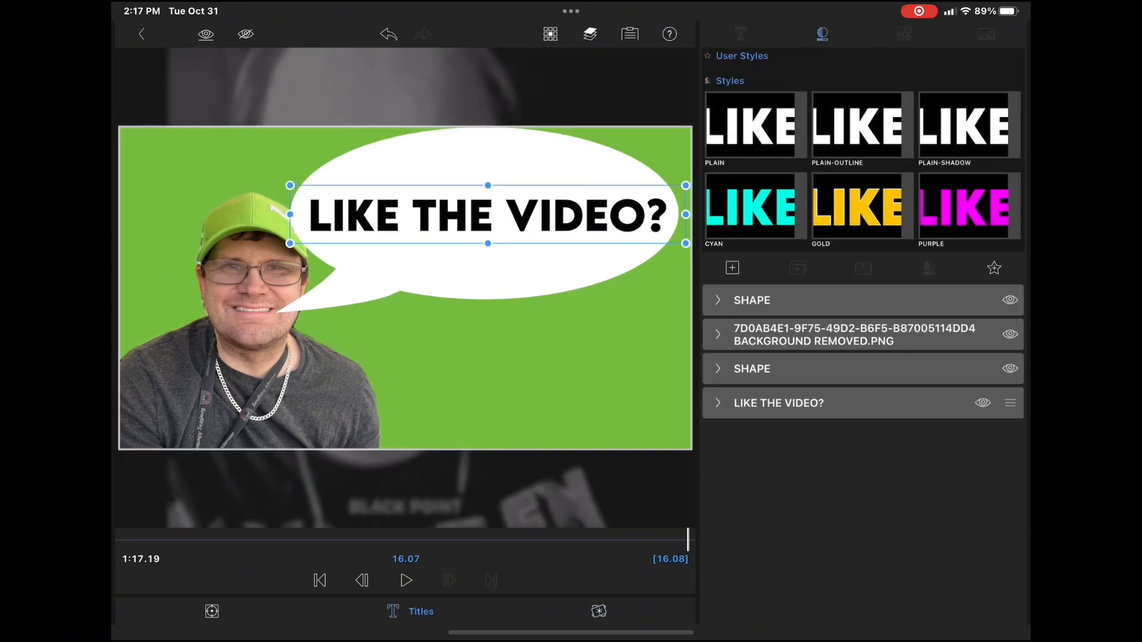
pyautogui.click(741, 34)
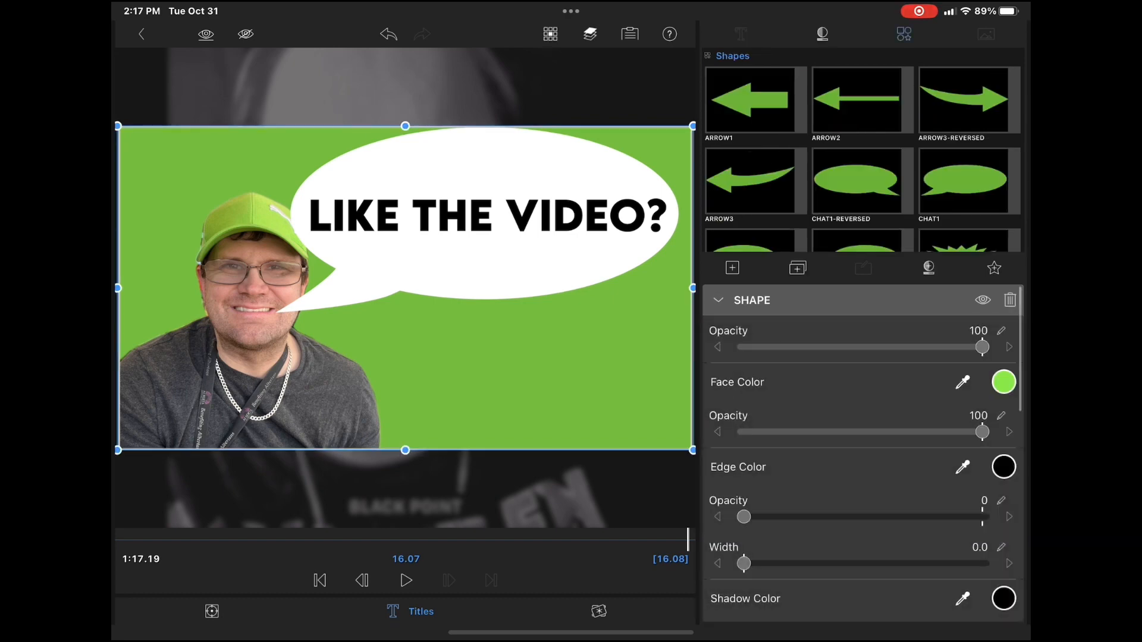
pyautogui.click(1003, 381)
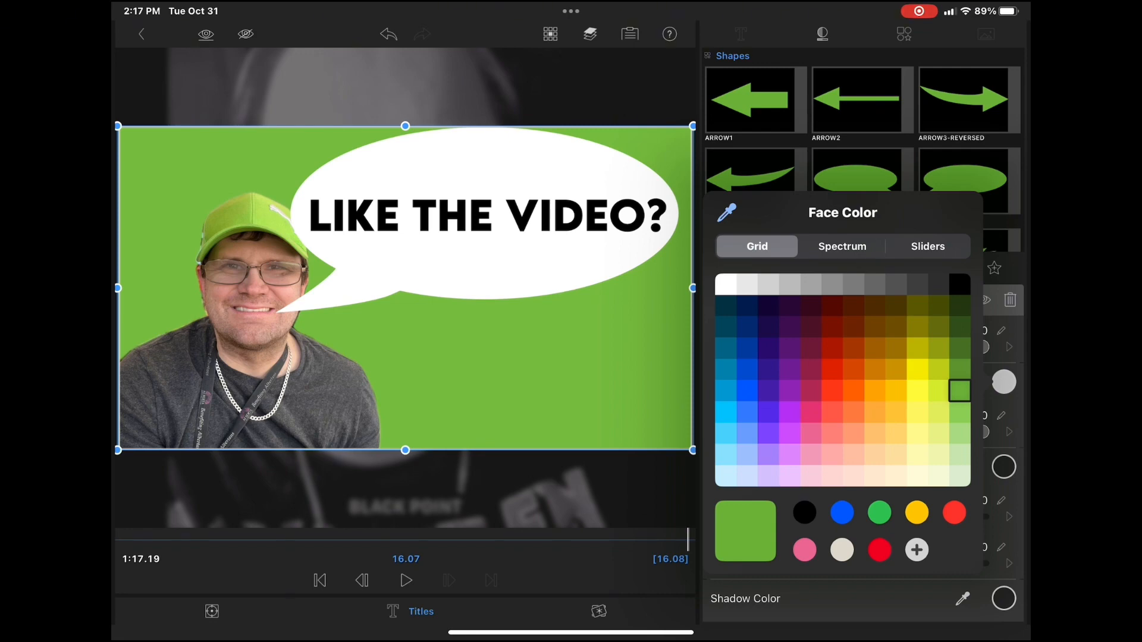
pyautogui.click(747, 370)
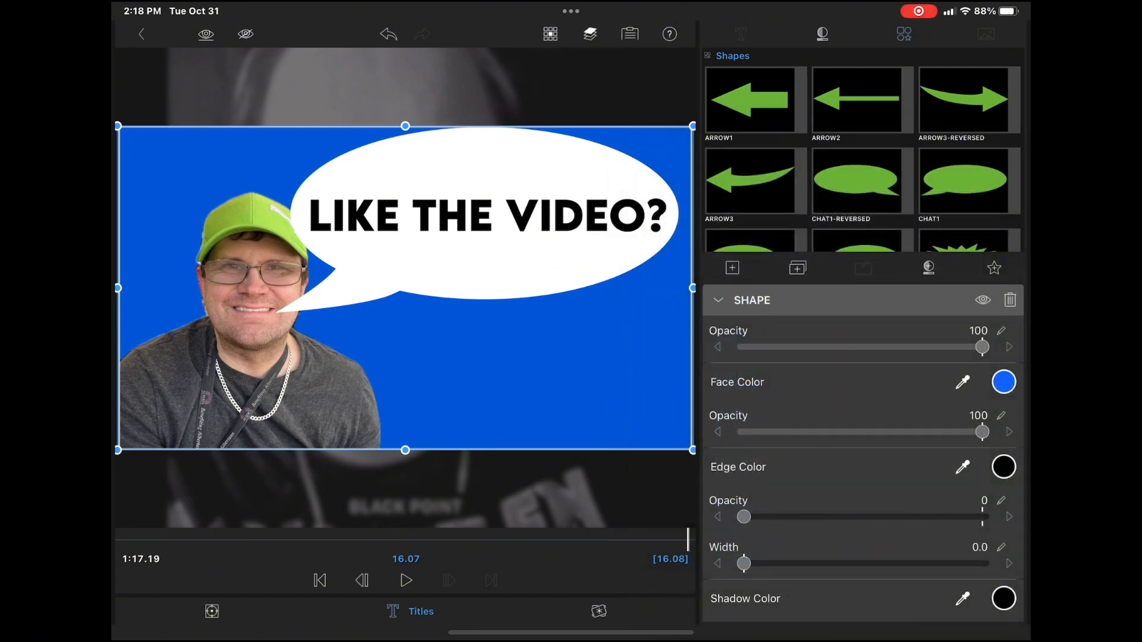
pyautogui.click(614, 611)
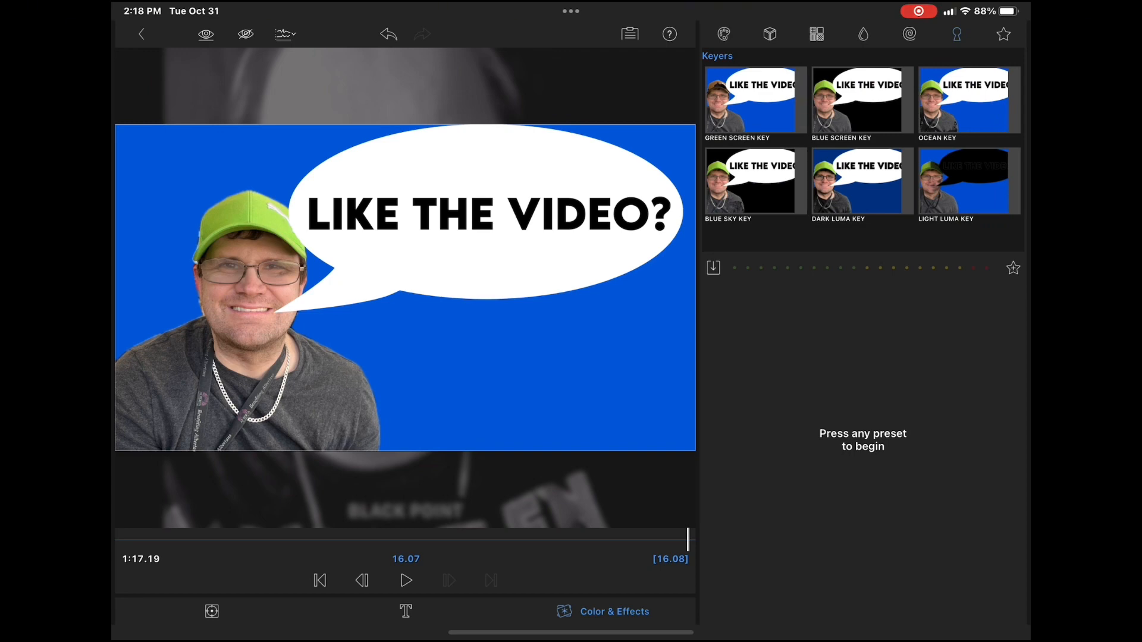
# - Long-press the In Video Message user preset to show Rename, Share and Delete
pyautogui.click(861, 100)
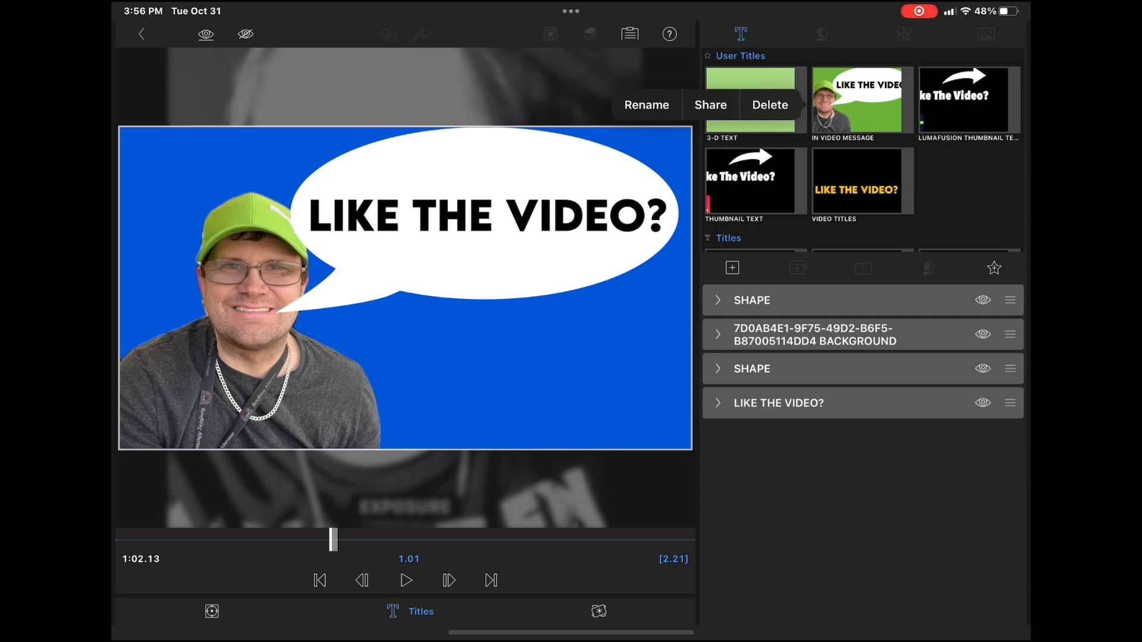
# - Delete the old green In Video Message preset and resave the blue version as 'in video message'
pyautogui.click(769, 105)
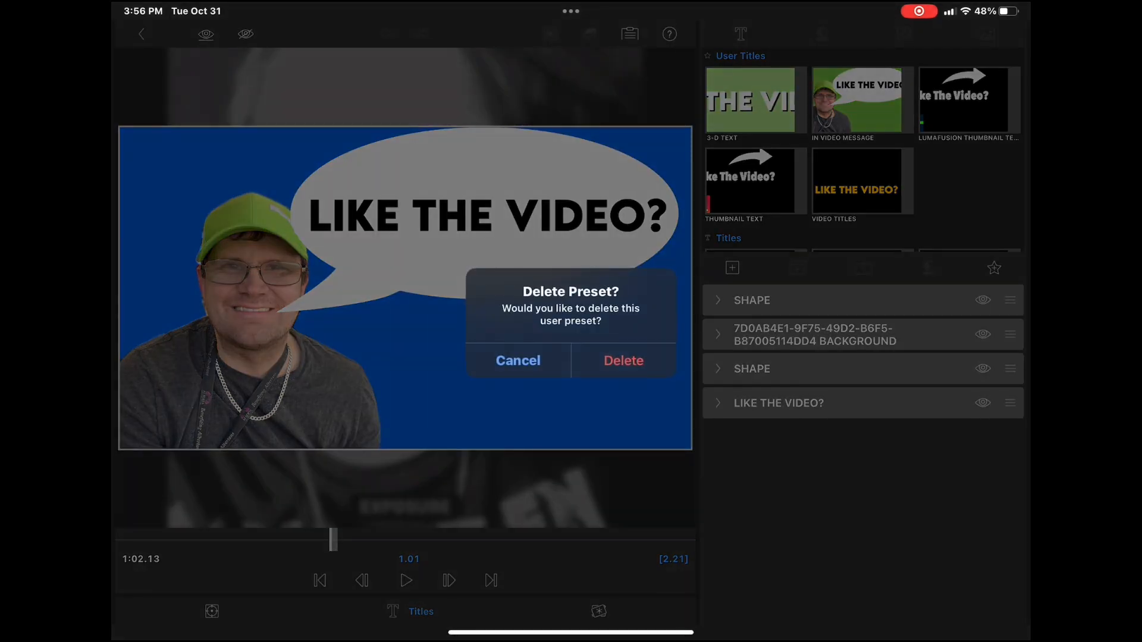
pyautogui.click(518, 360)
pyautogui.write('in v')
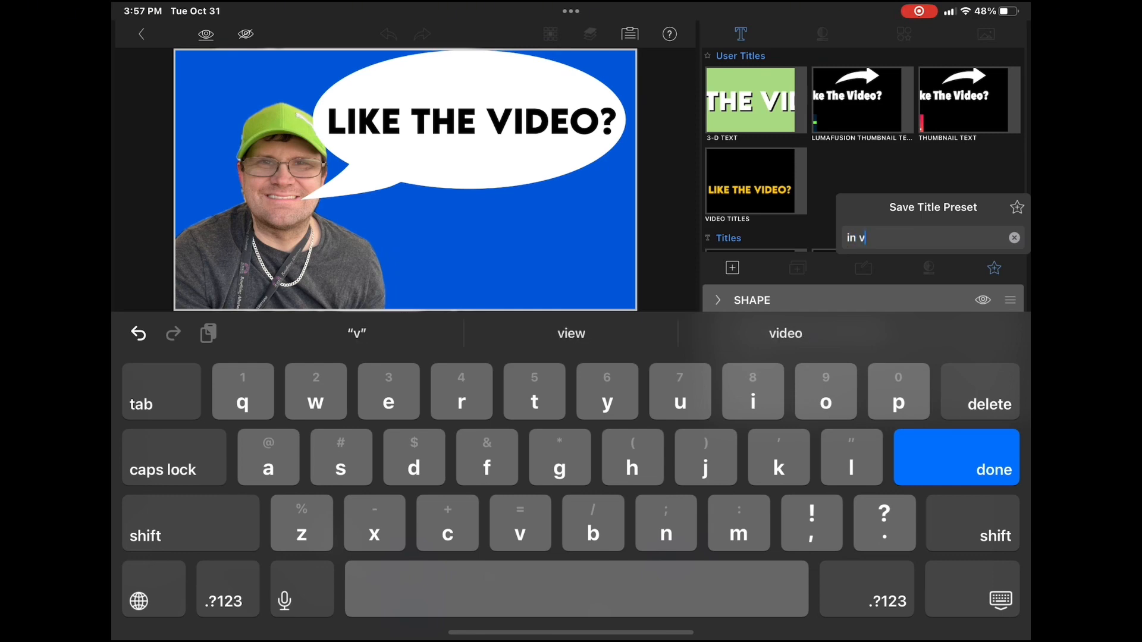
pyautogui.write('ido')
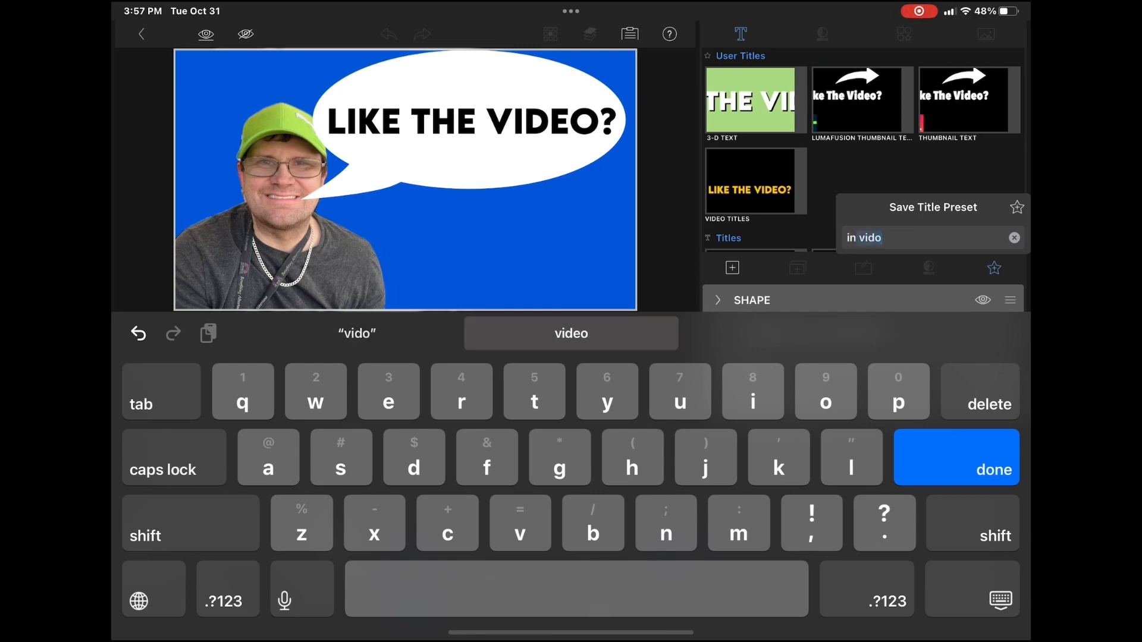
pyautogui.write('message')
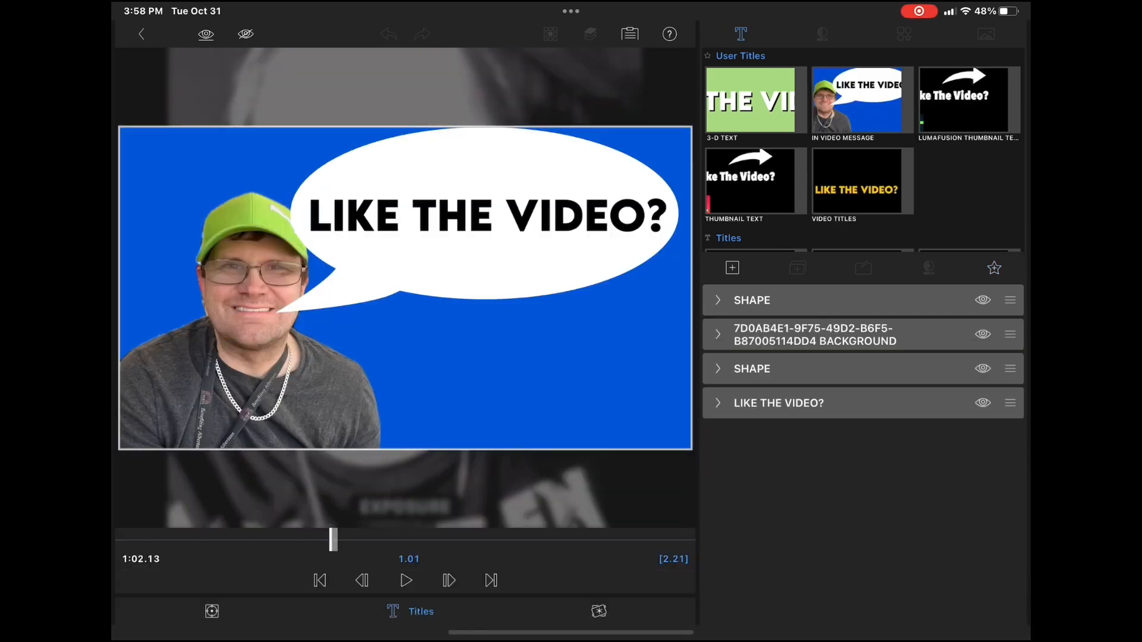
# - Open the other project containing the yellow ADD IMAGES TO AN ALBUM title
pyautogui.click(142, 34)
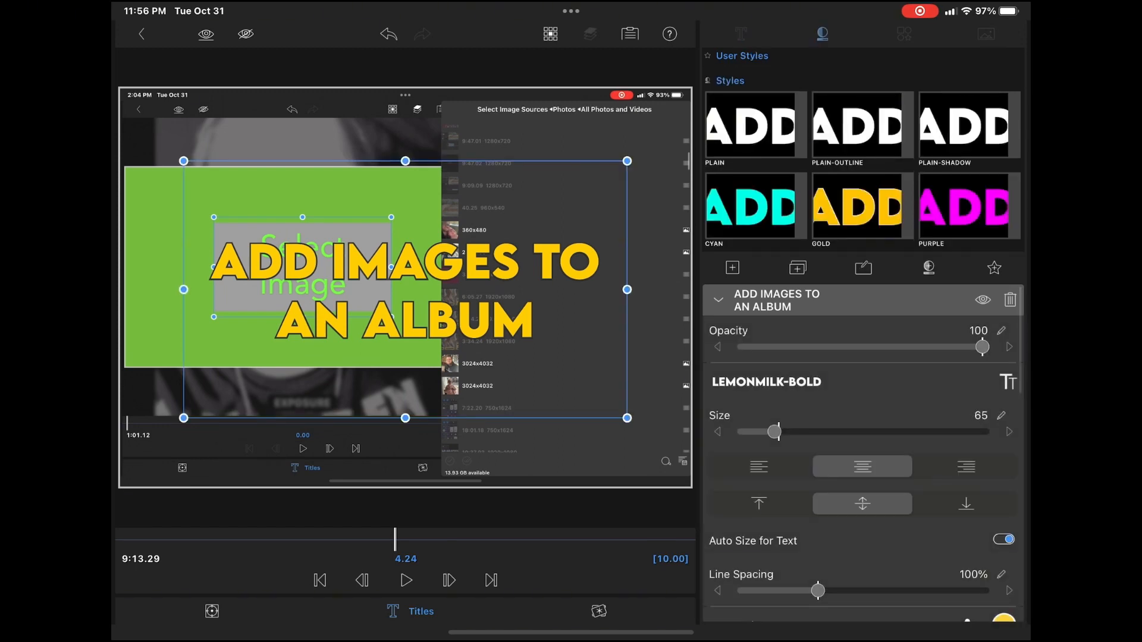
# - Apply the In Video Message preset to ADD IMAGES TO AN ALBUM and add Blue Screen Key
pyautogui.click(742, 34)
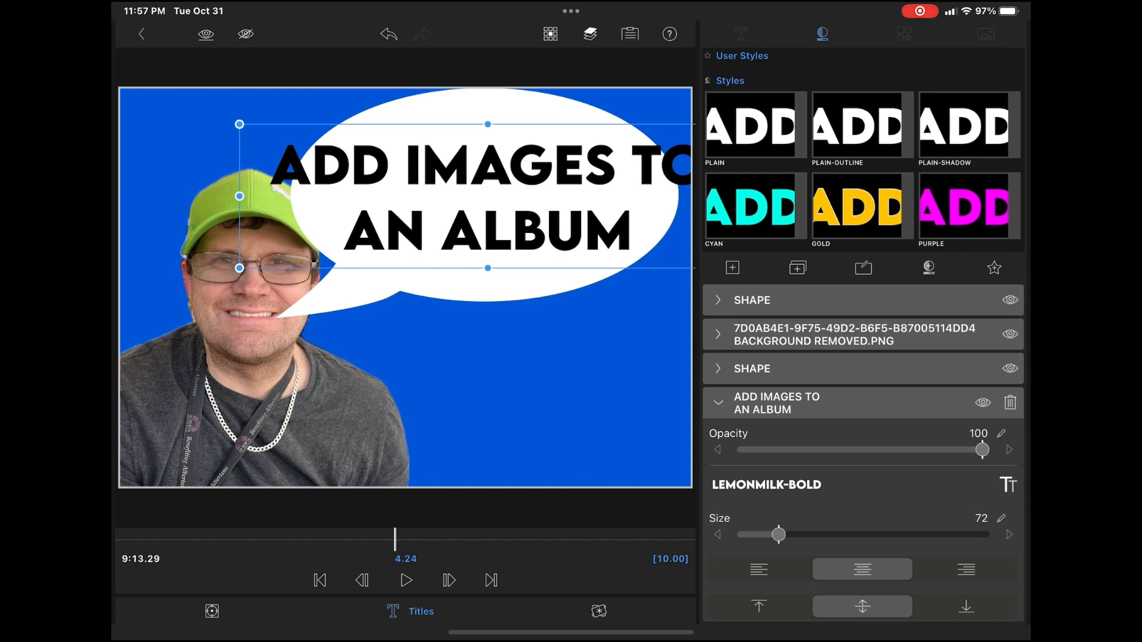
pyautogui.click(614, 611)
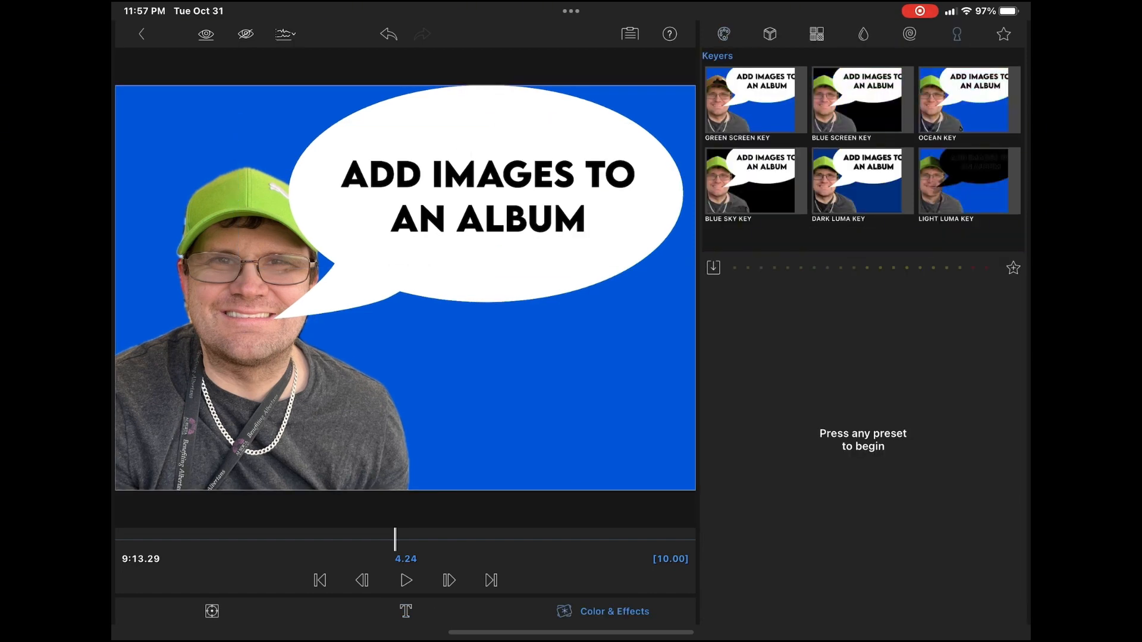
pyautogui.click(862, 100)
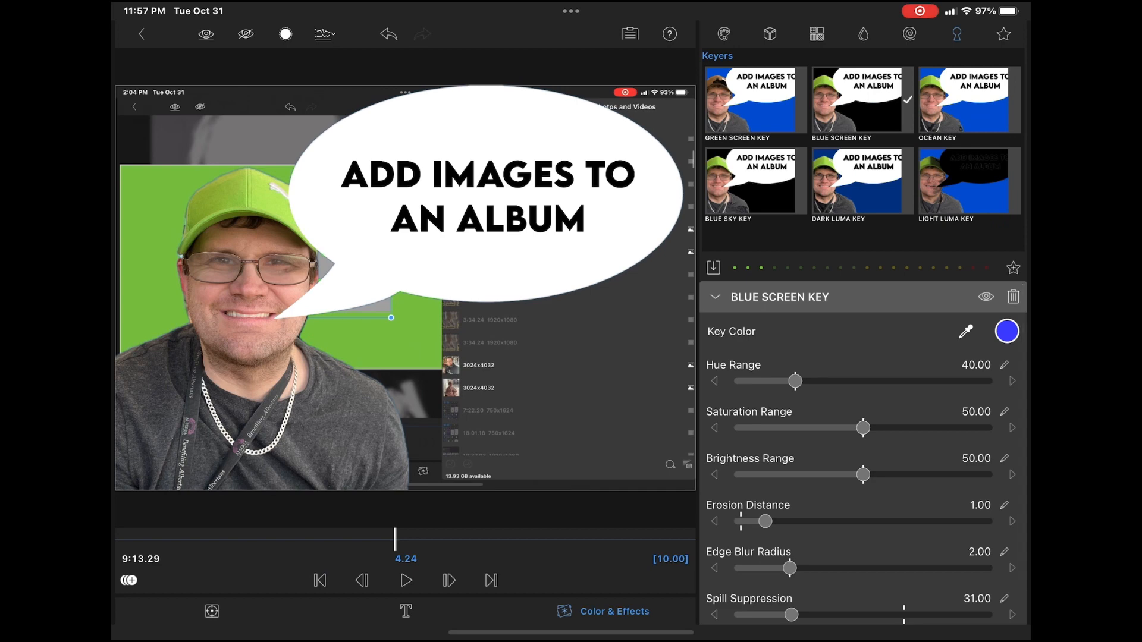